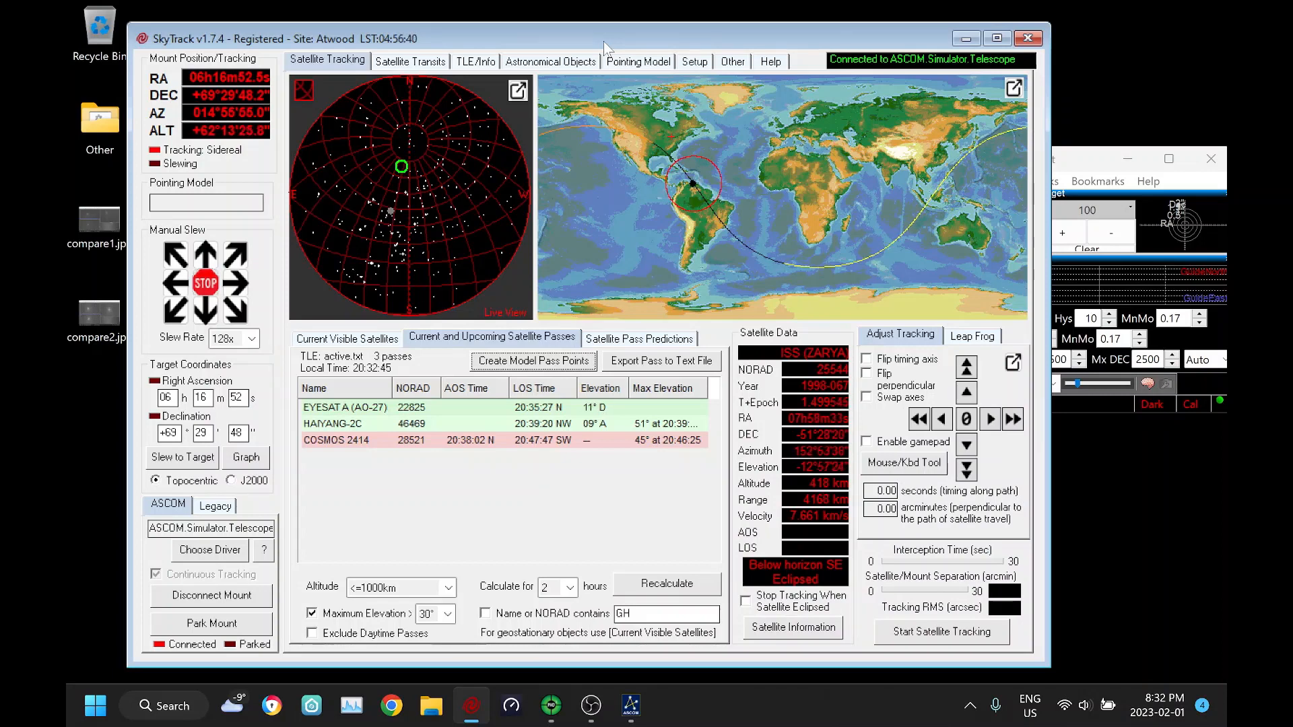
Download the latest comet orbital elements and select comet C/2022 E3 (ZTF) as target.
{"action": "left_click", "coordinate": [551, 60]}
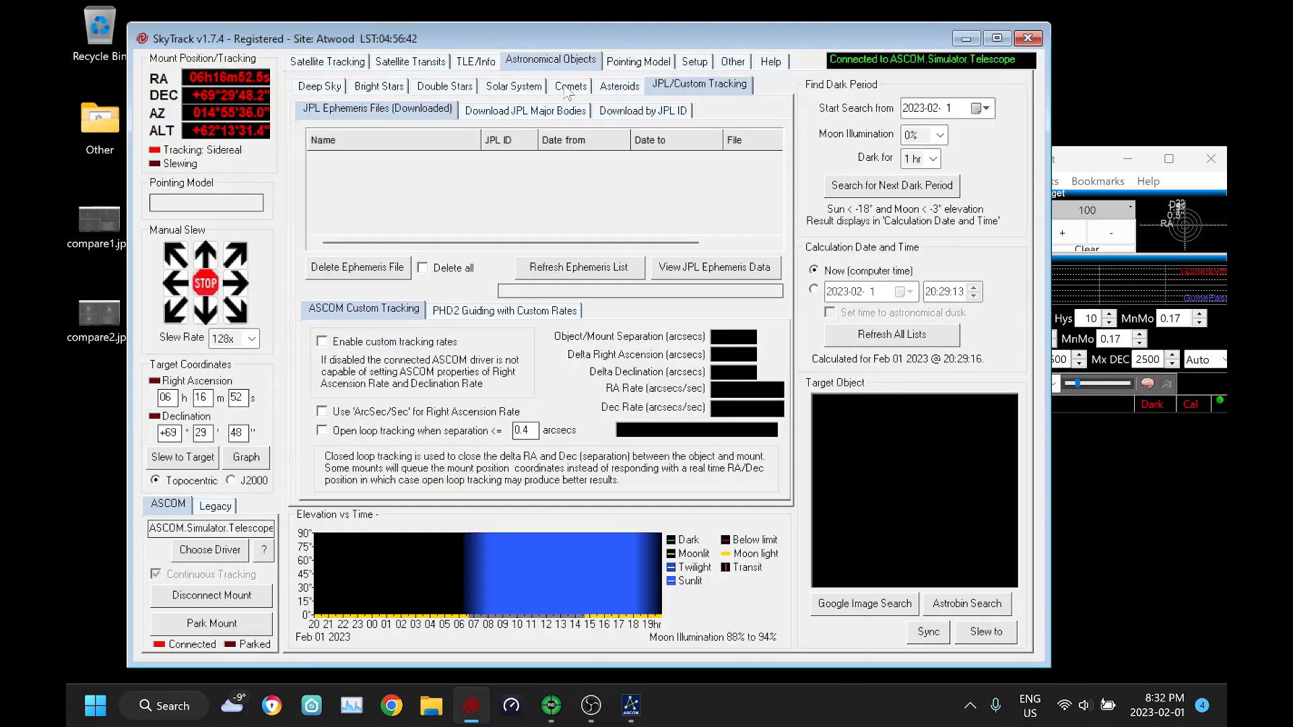
{"action": "left_click", "coordinate": [571, 86]}
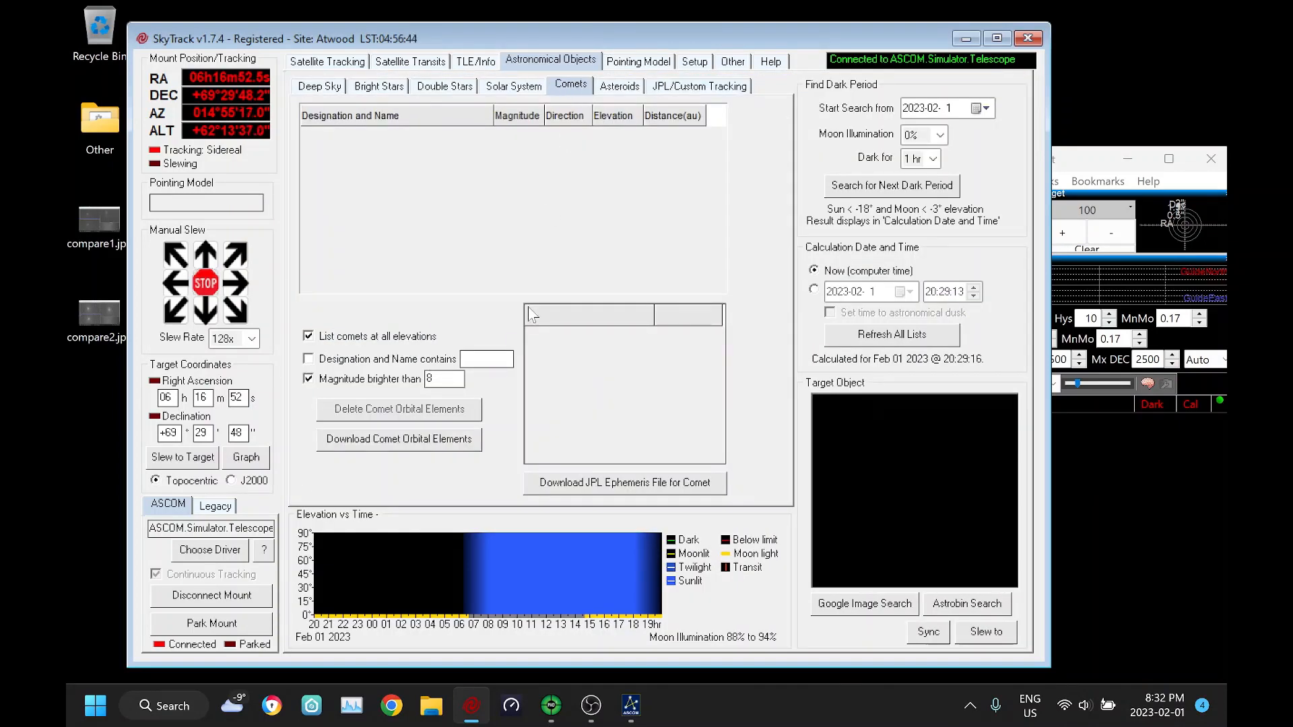
{"action": "left_click", "coordinate": [399, 439]}
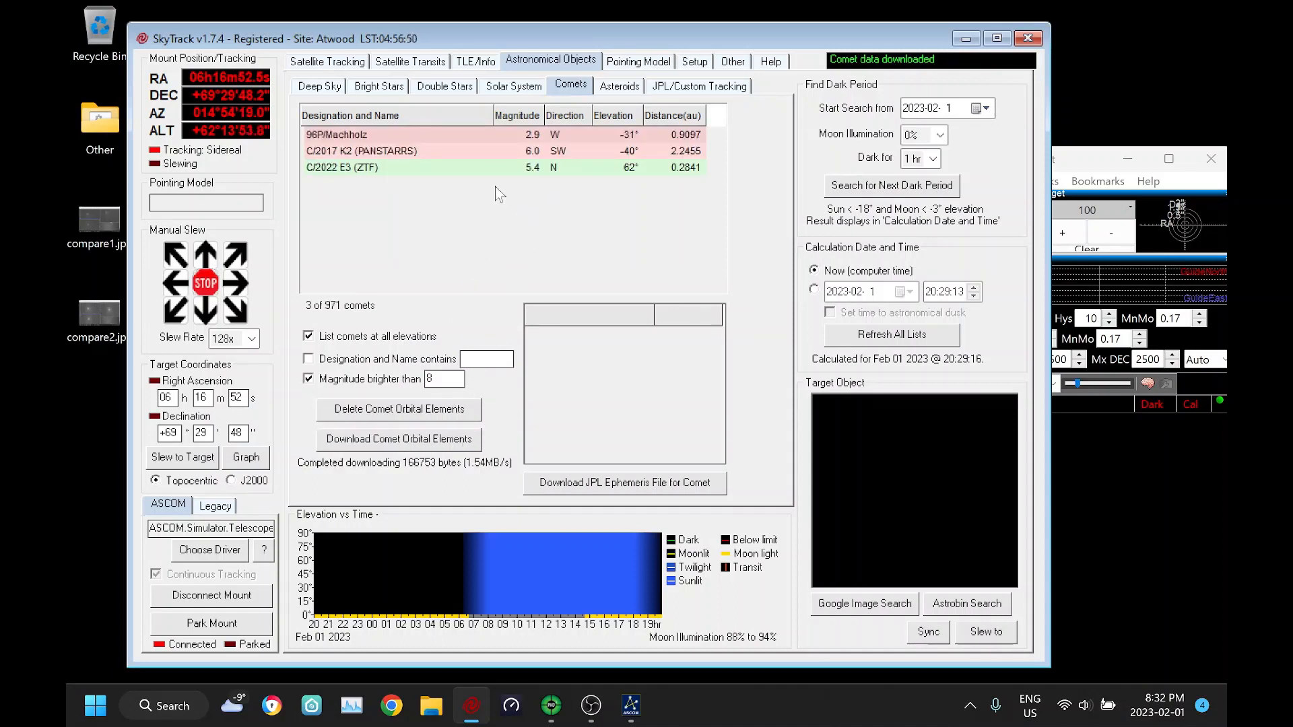
{"action": "left_click", "coordinate": [368, 167]}
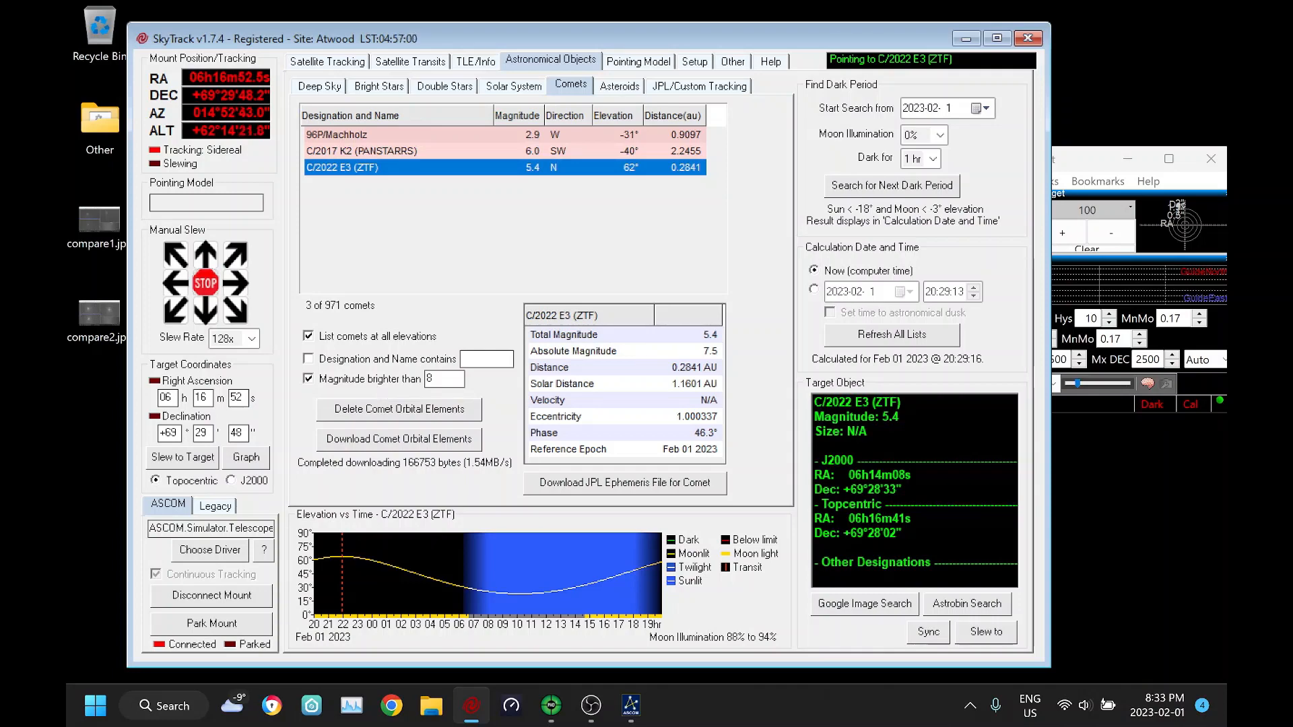
Slew the simulated mount to C/2022 E3 (ZTF)'s topocentric coordinates.
{"action": "left_click", "coordinate": [986, 632]}
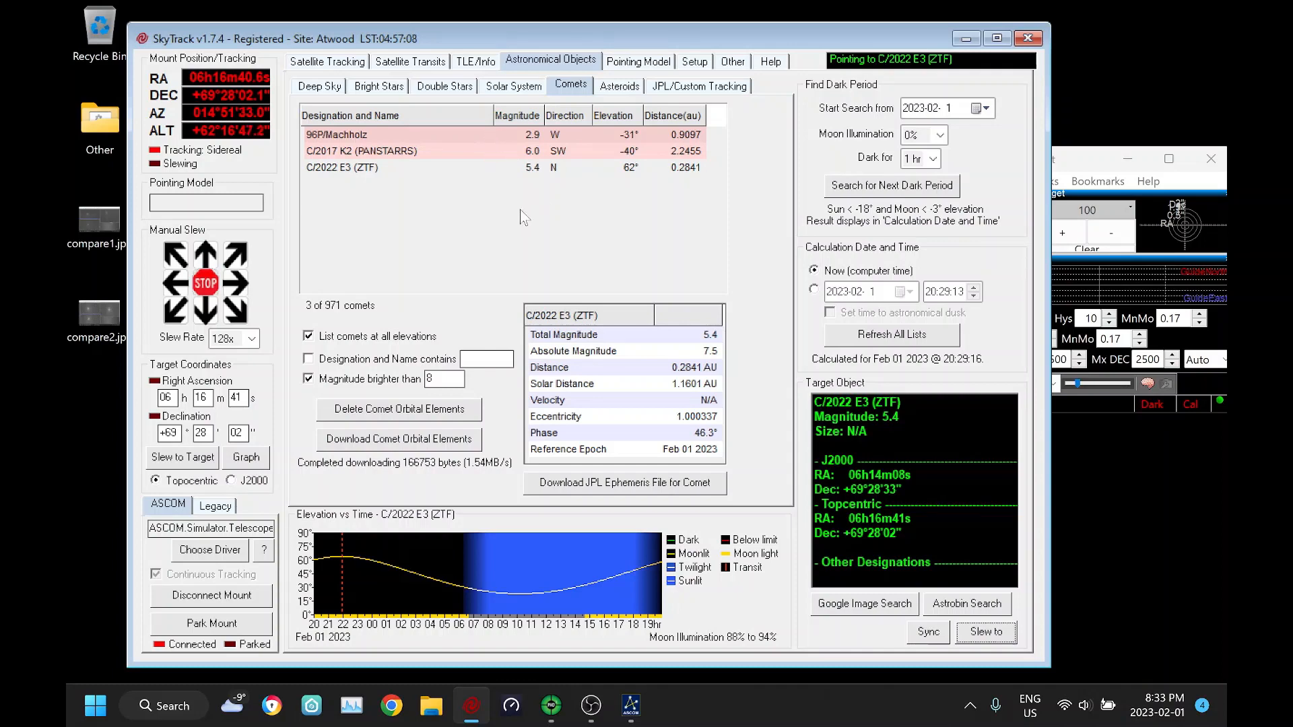
{"action": "mouse_move", "coordinate": [856, 492]}
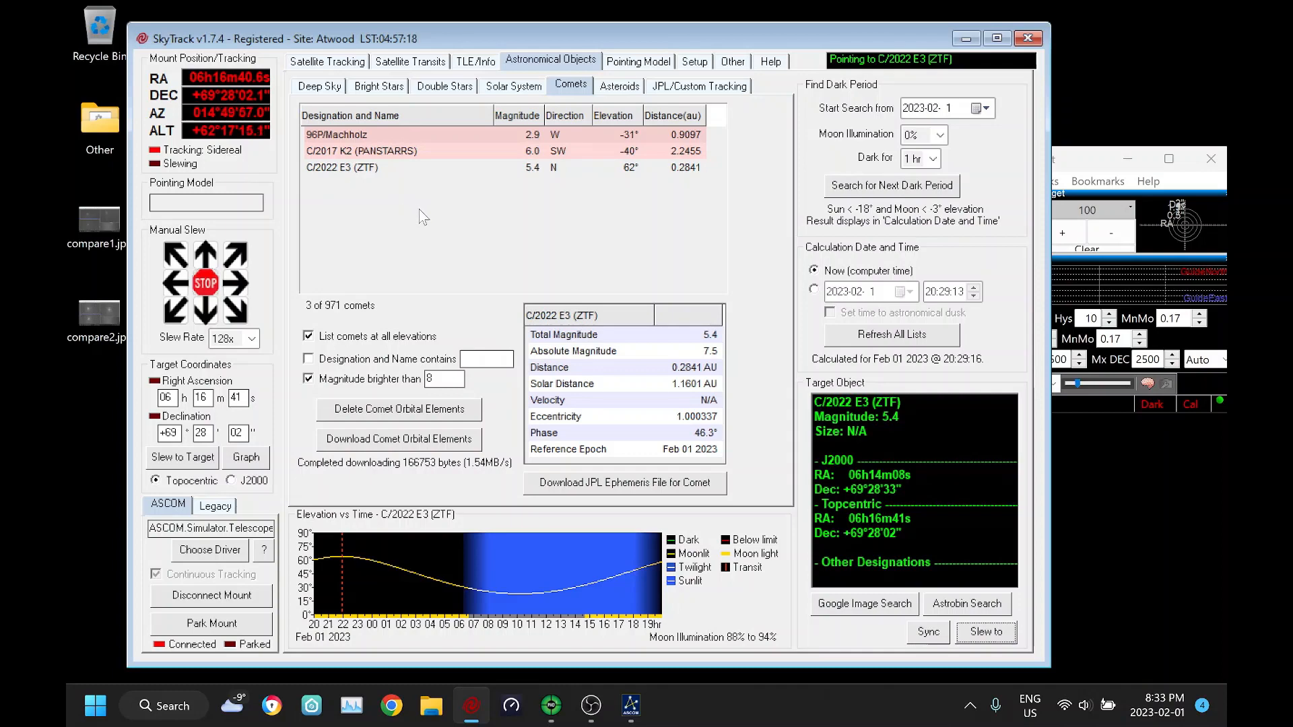
{"action": "mouse_move", "coordinate": [479, 253]}
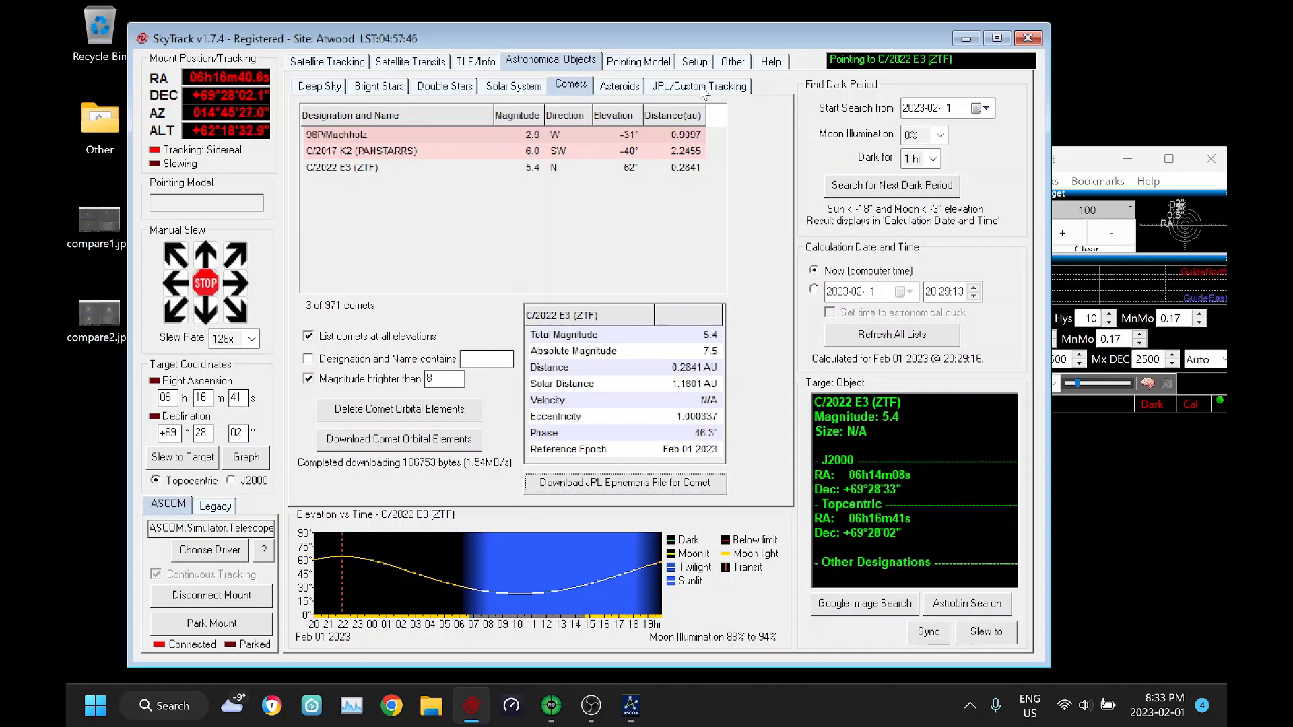
Select the C/2022 E3 (ZTF) JPL ephemeris file, browse object lists, then return to ephemeris files.
{"action": "left_click", "coordinate": [699, 86]}
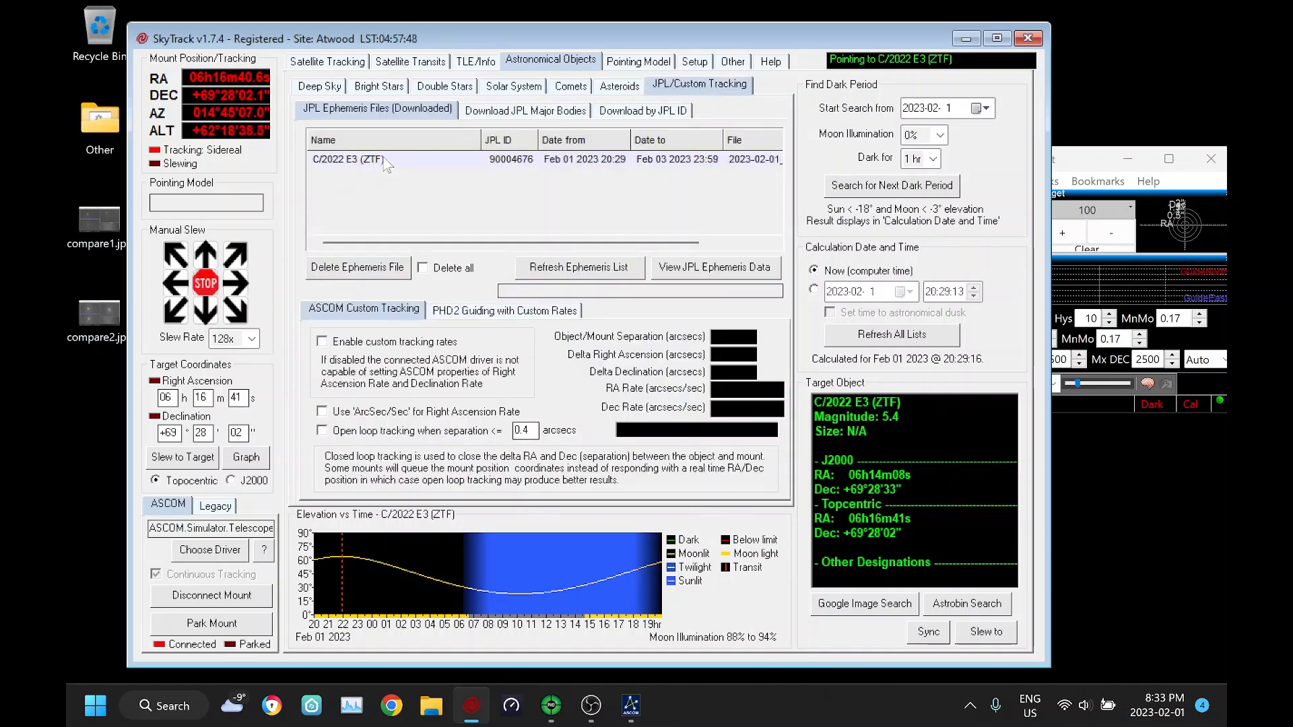
{"action": "left_click", "coordinate": [348, 160]}
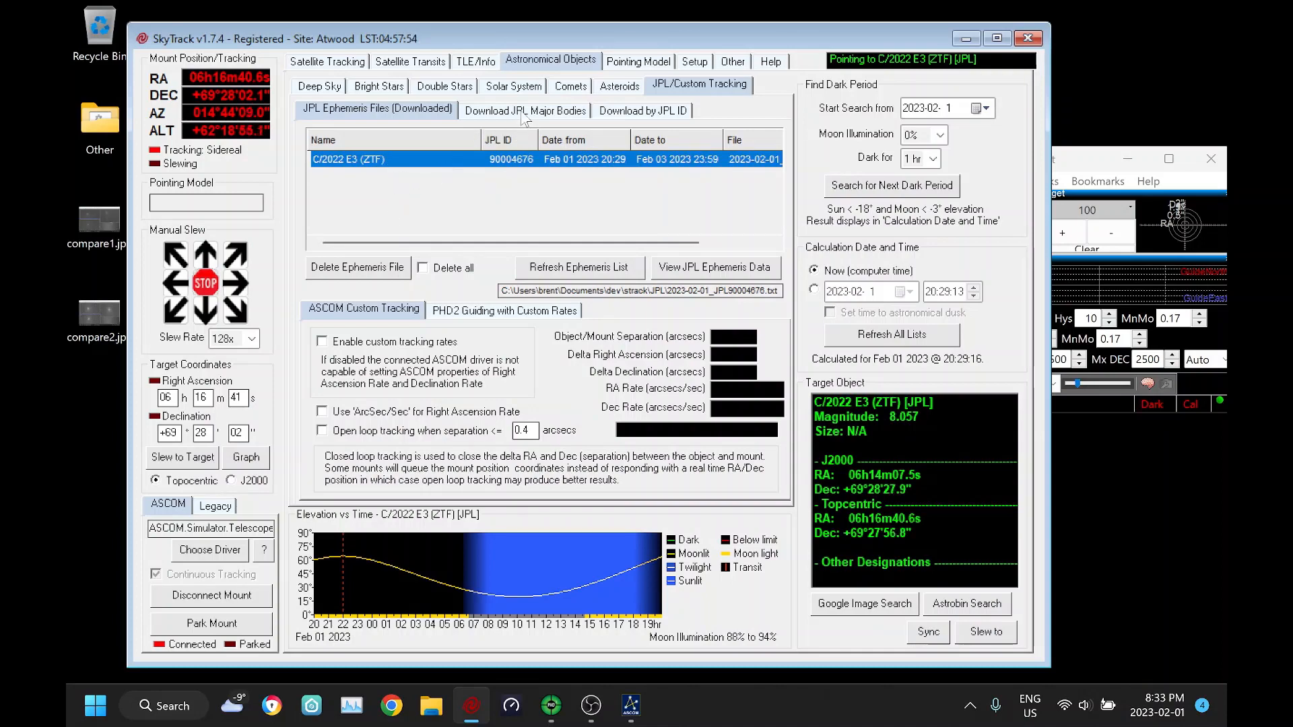
{"action": "left_click", "coordinate": [524, 110]}
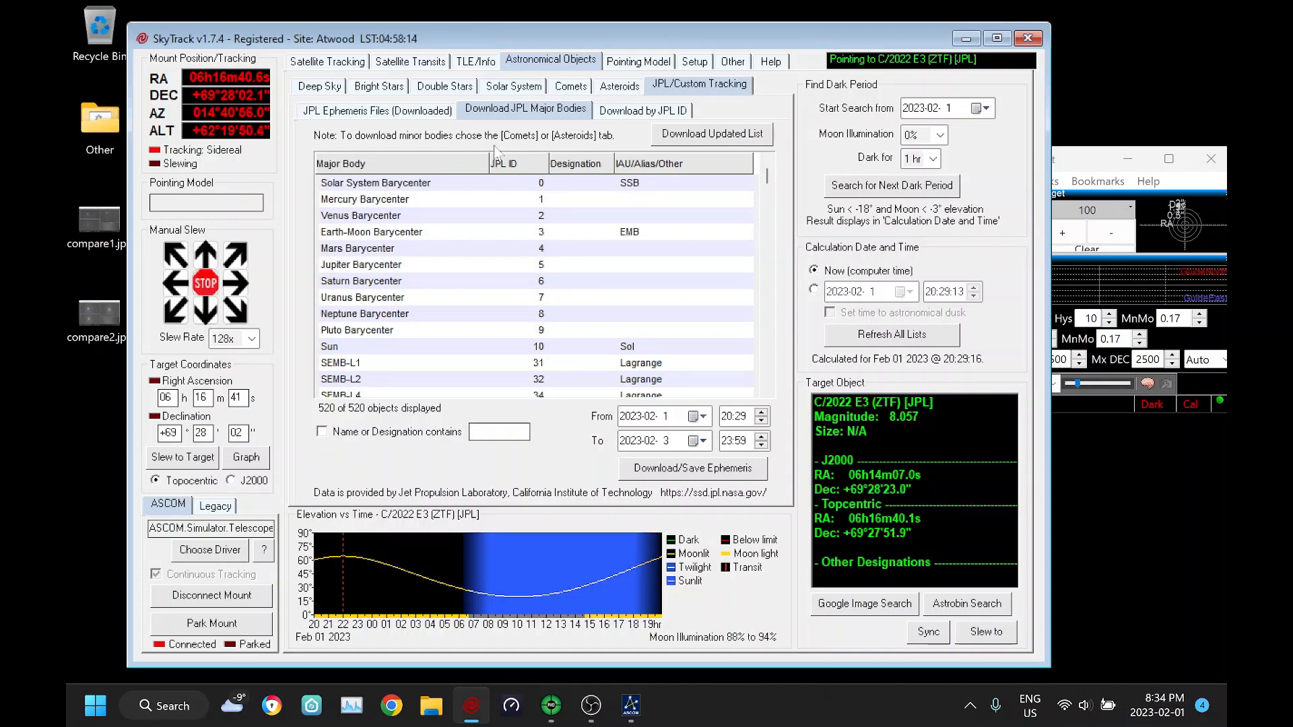
{"action": "left_click", "coordinate": [570, 85]}
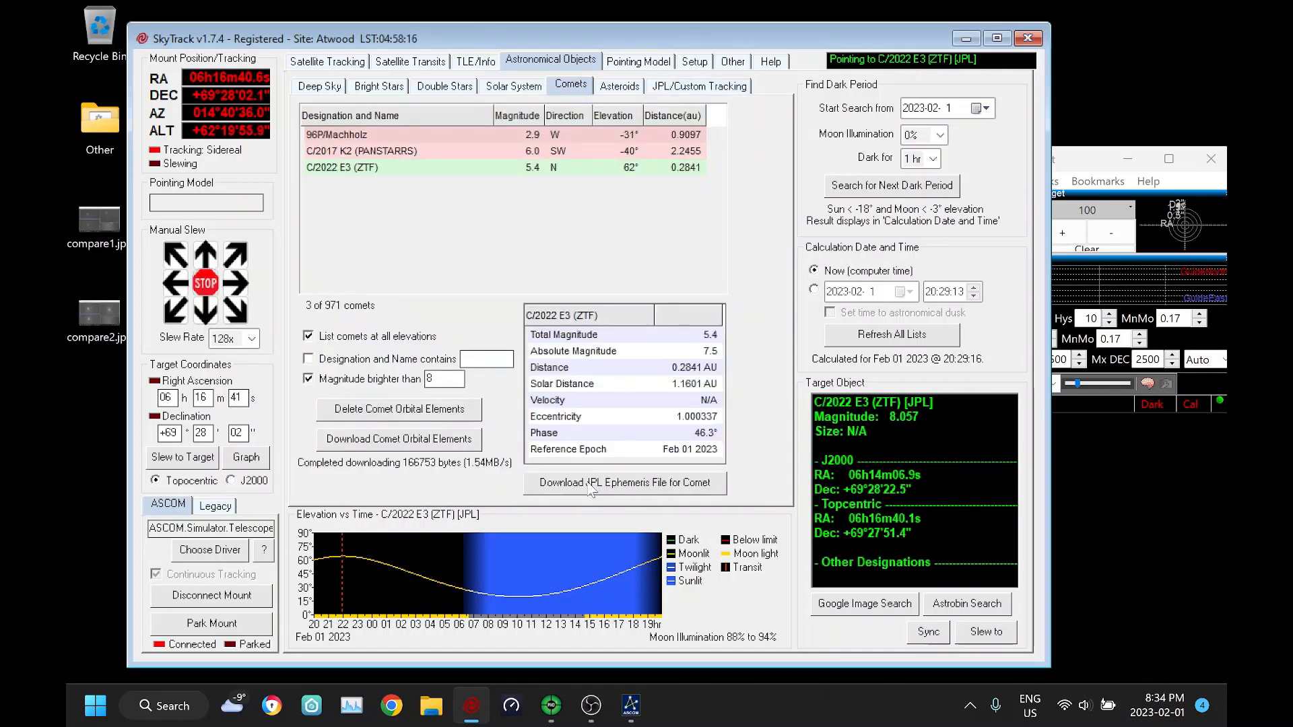
{"action": "left_click", "coordinate": [619, 85]}
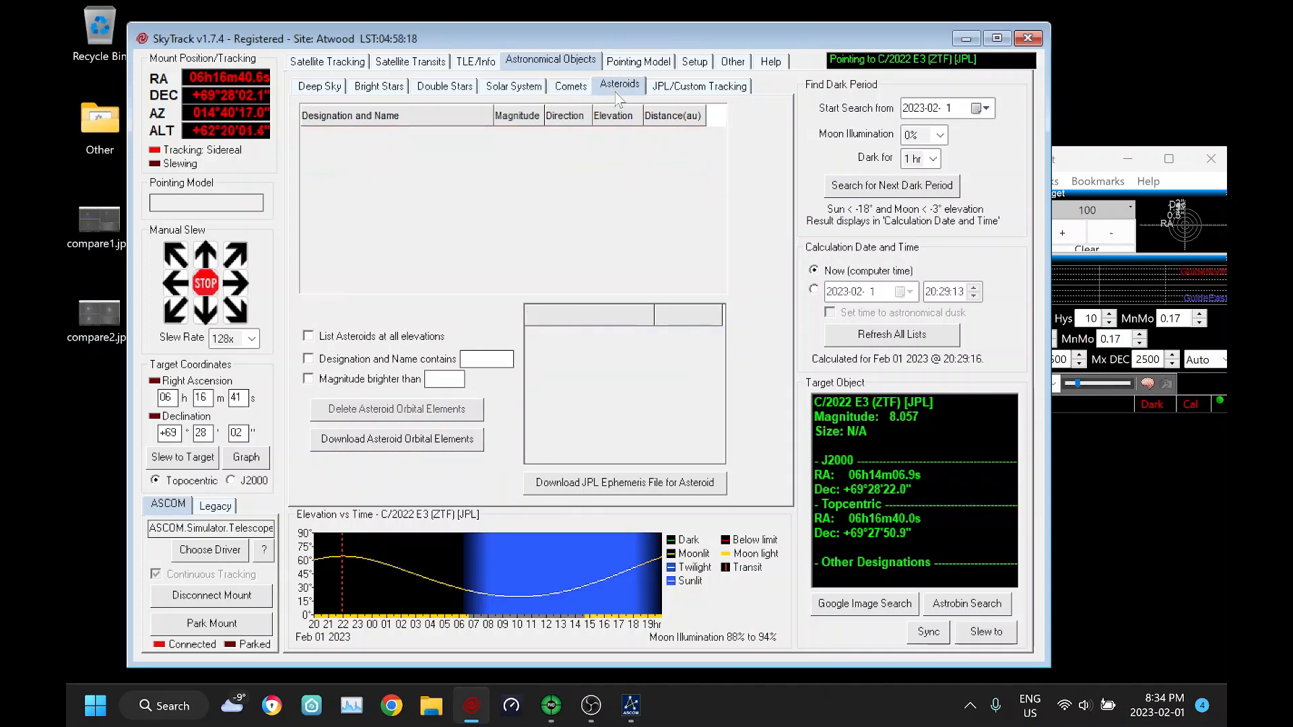
{"action": "left_click", "coordinate": [699, 86]}
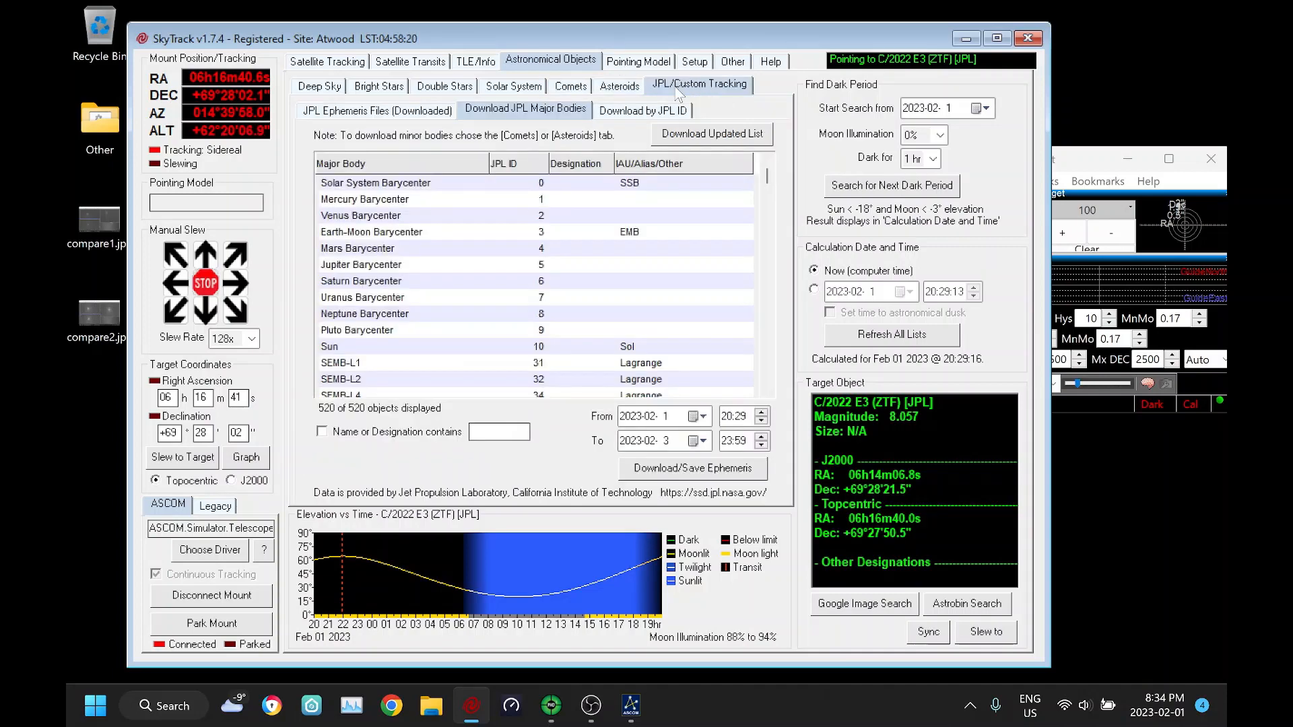
{"action": "left_click", "coordinate": [376, 109]}
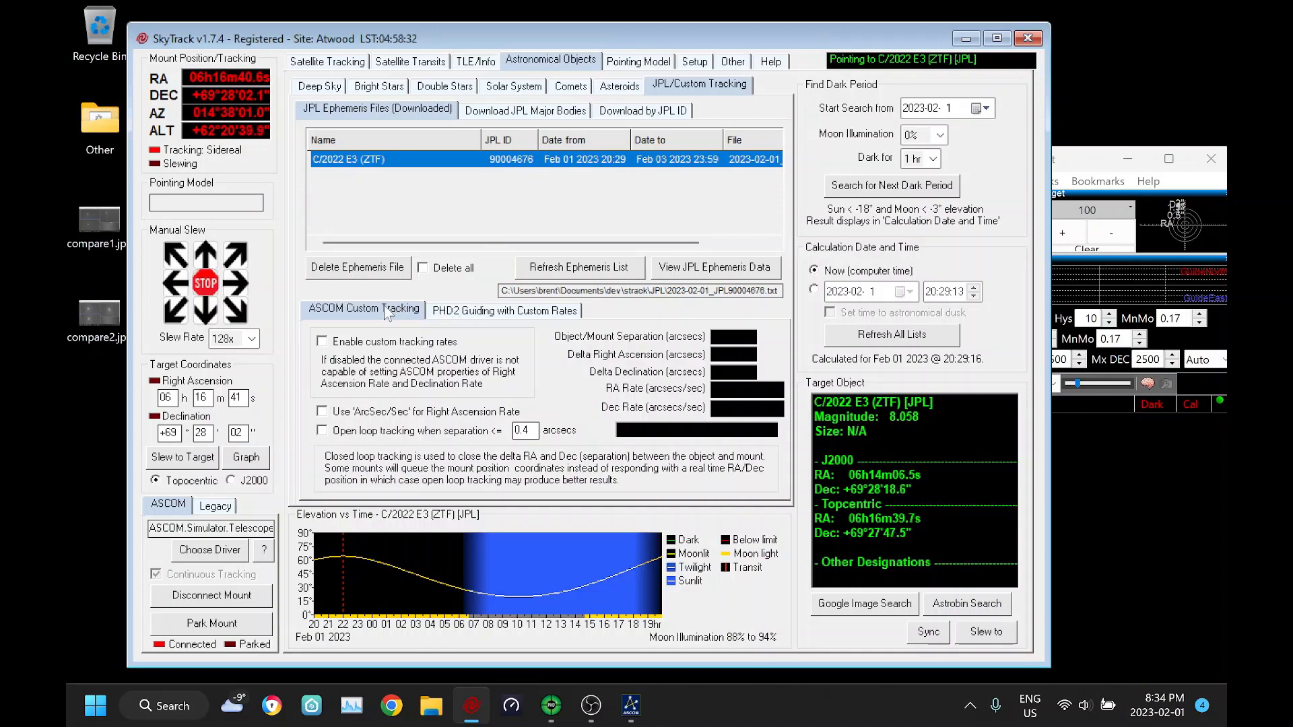
{"action": "mouse_move", "coordinate": [548, 397]}
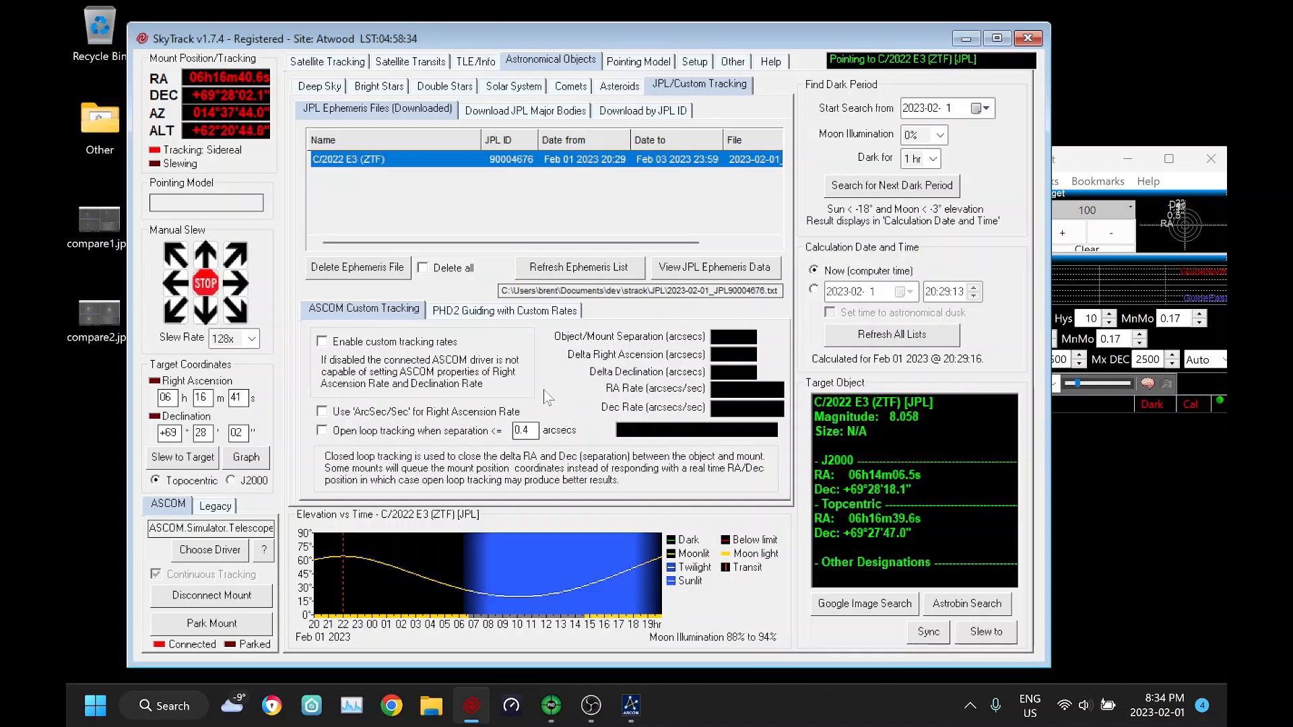
{"action": "mouse_move", "coordinate": [489, 322]}
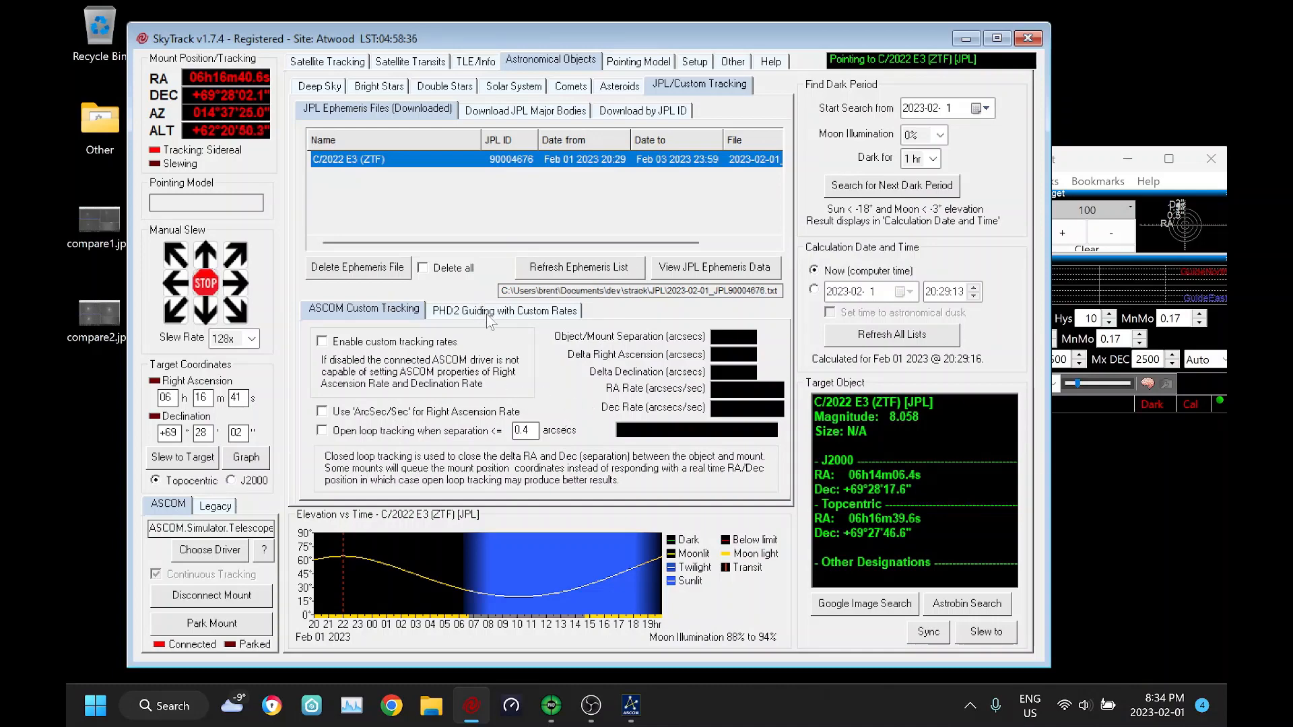
{"action": "mouse_move", "coordinate": [478, 329]}
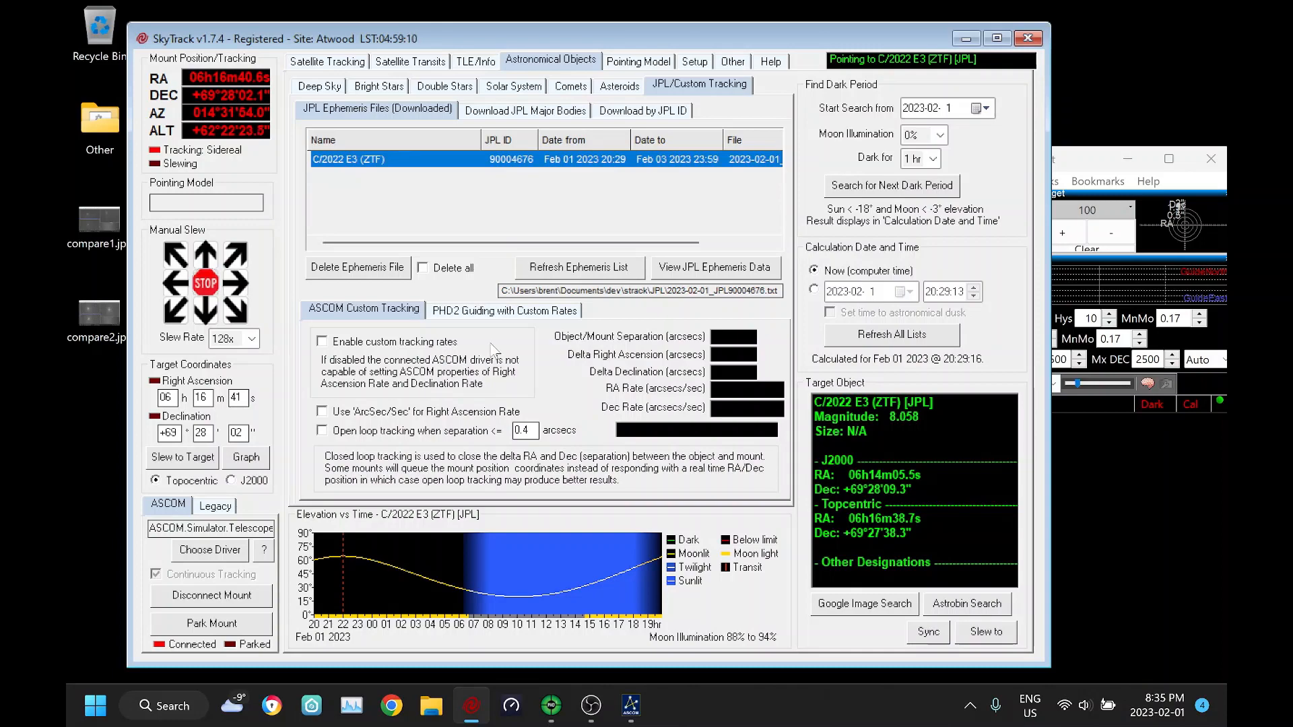
Enable ASCOM custom tracking rates briefly, then disable them to resume sidereal tracking.
{"action": "left_click", "coordinate": [321, 342]}
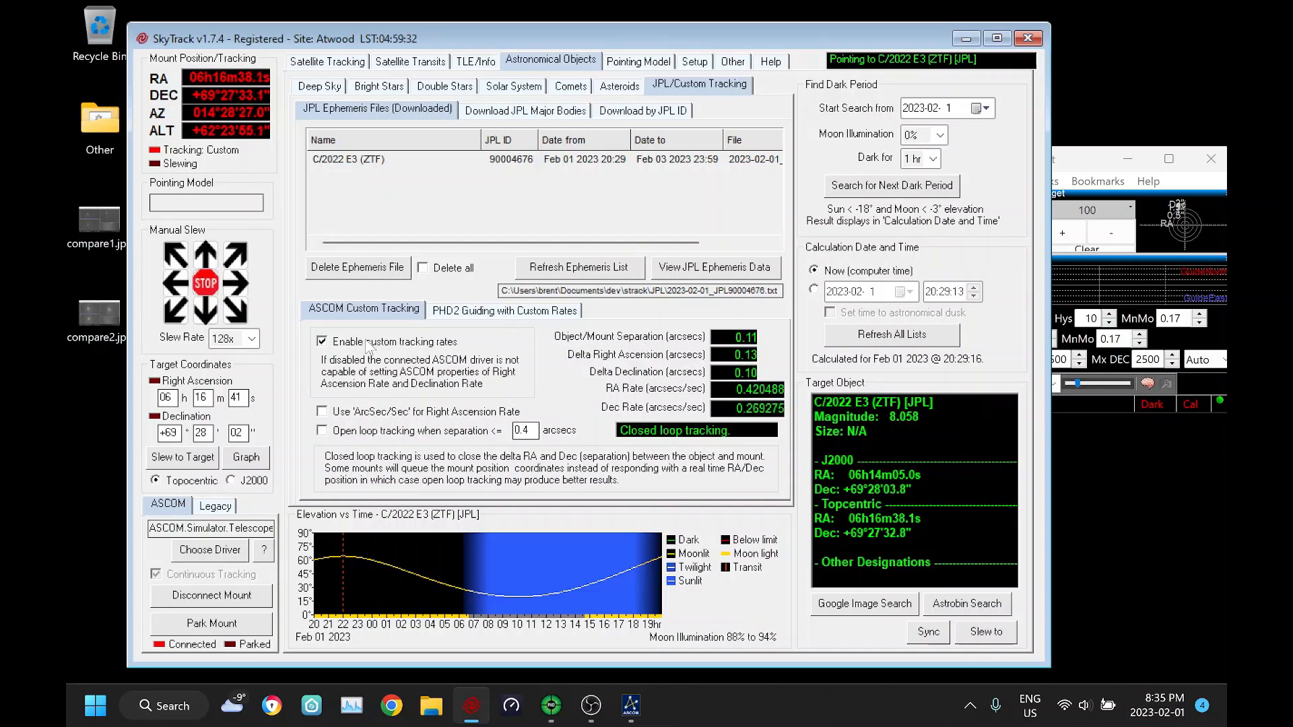
{"action": "left_click", "coordinate": [321, 341]}
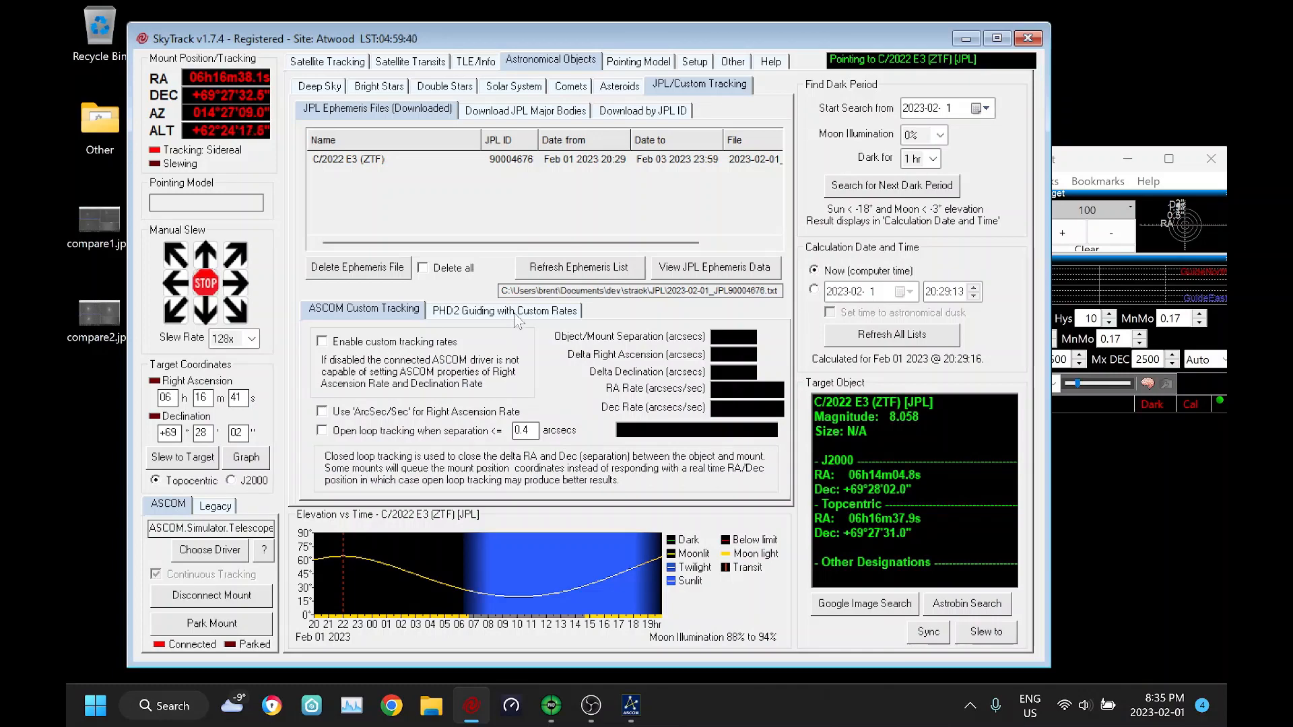
Show SkyTrack's PHD2 custom-rate settings and open PHD2's Tools > Comet Tracking window.
{"action": "left_click", "coordinate": [503, 311]}
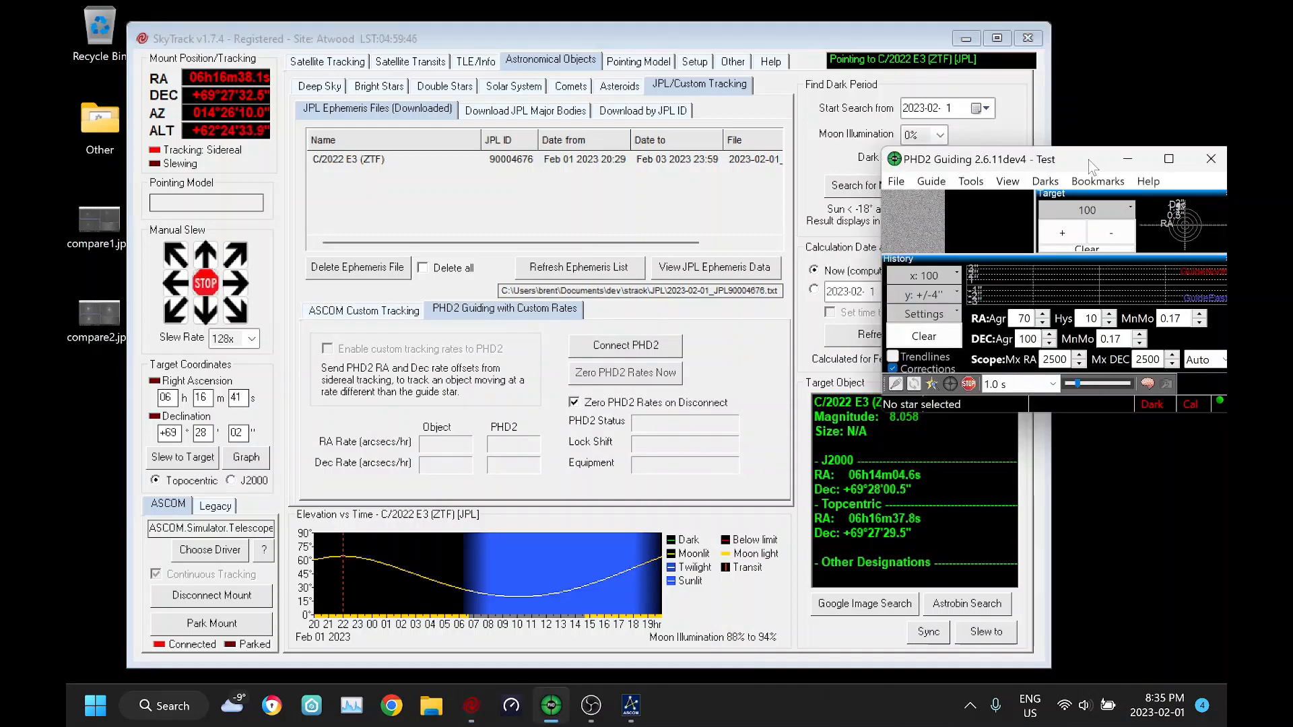
{"action": "left_click", "coordinate": [970, 181]}
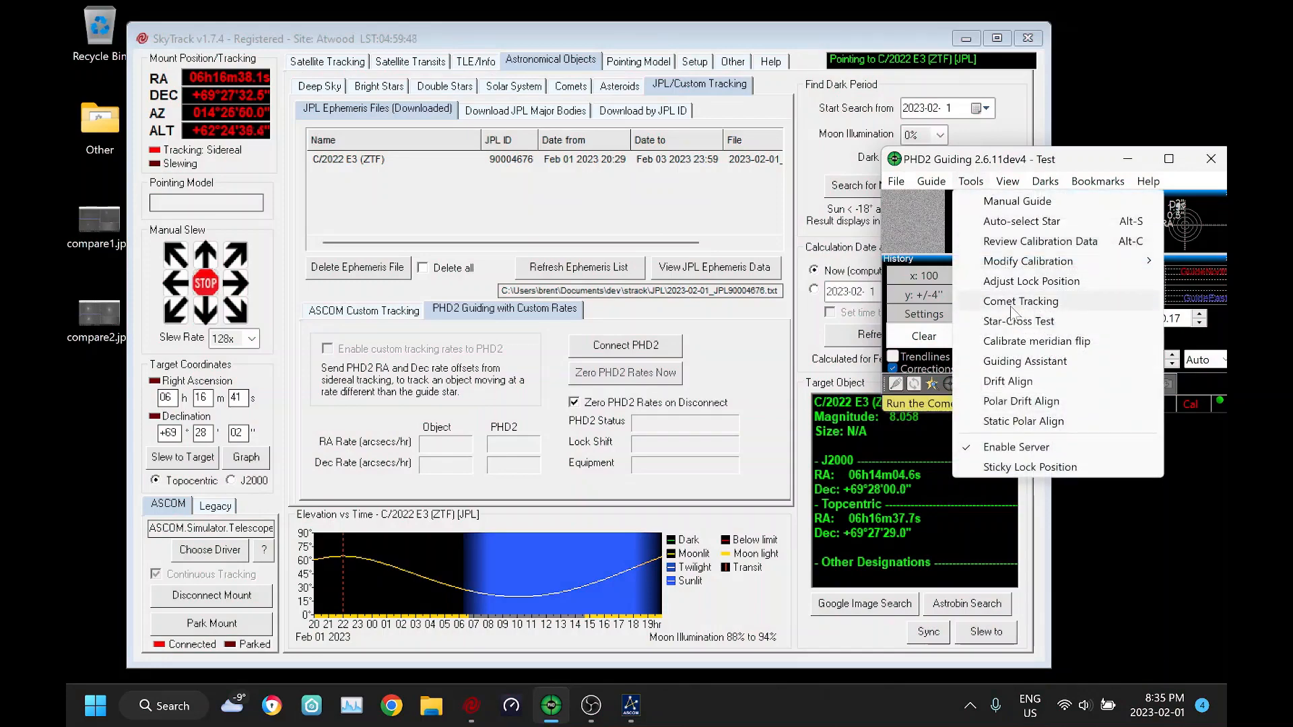
{"action": "left_click", "coordinate": [1020, 301]}
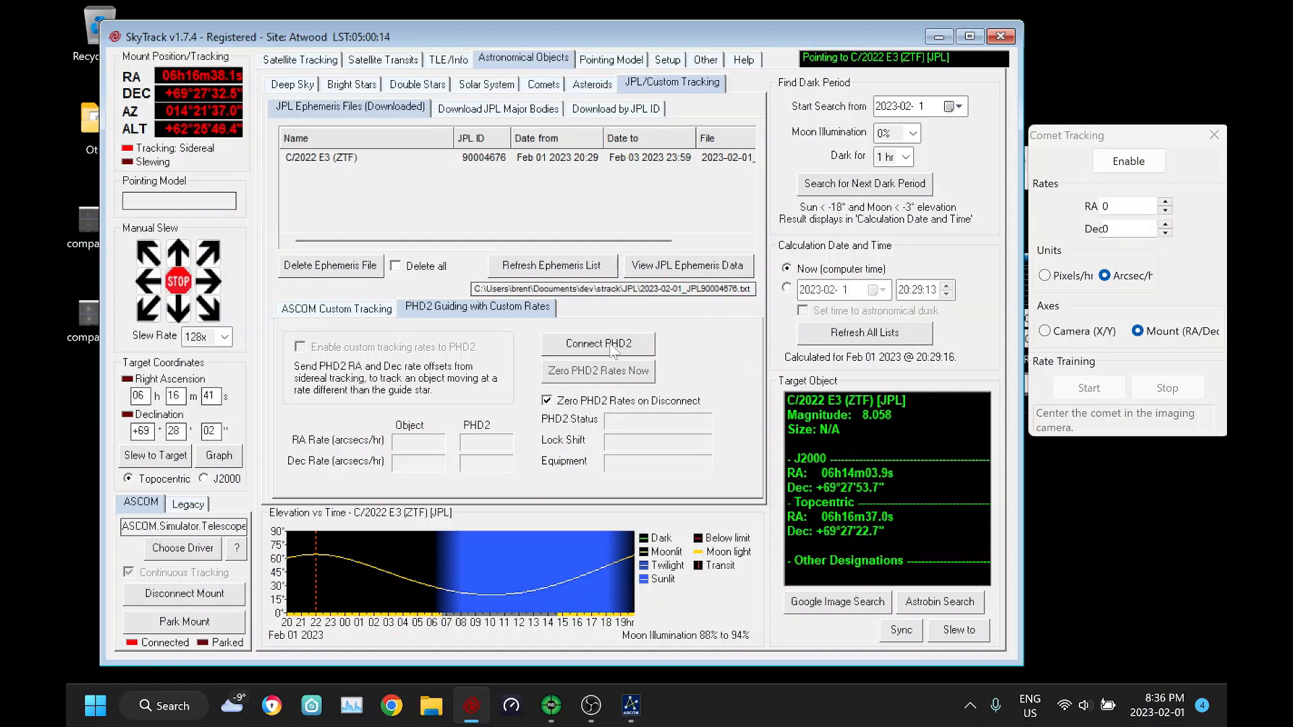
Connect SkyTrack to PHD2, then toggle PHD2 comet tracking on and back off.
{"action": "left_click", "coordinate": [598, 343]}
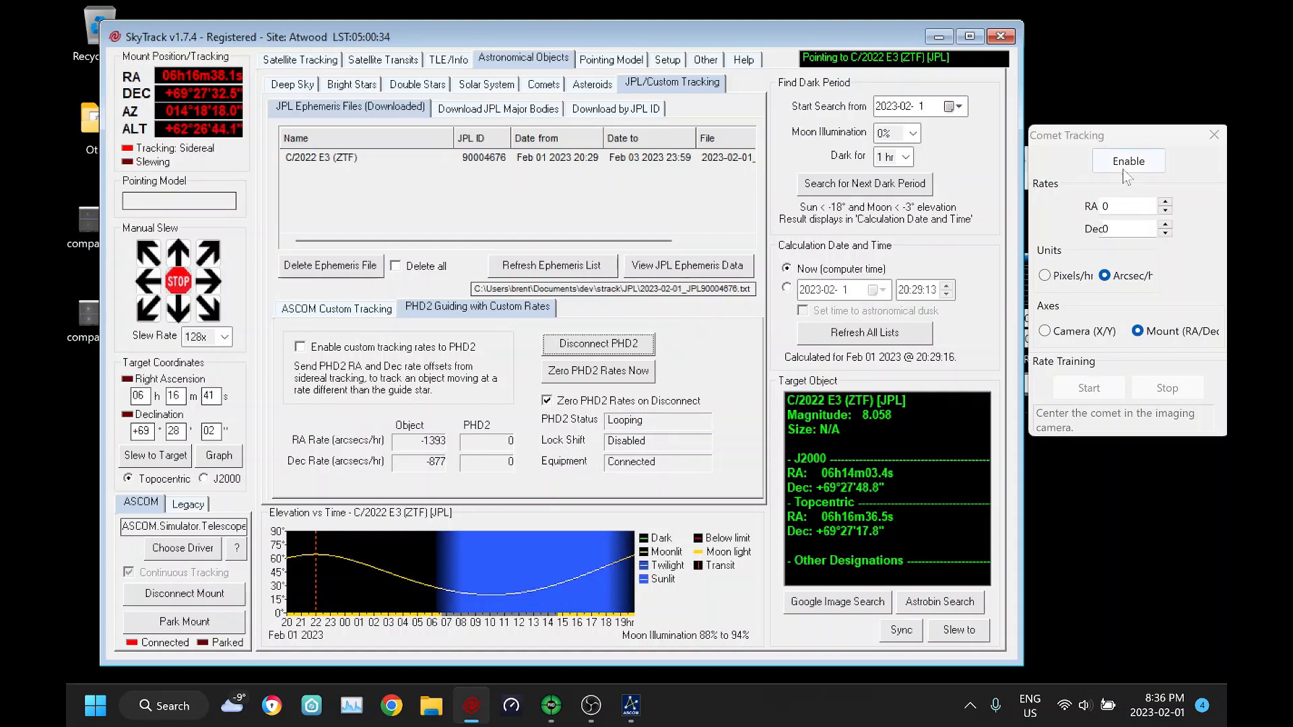
{"action": "left_click", "coordinate": [1128, 161]}
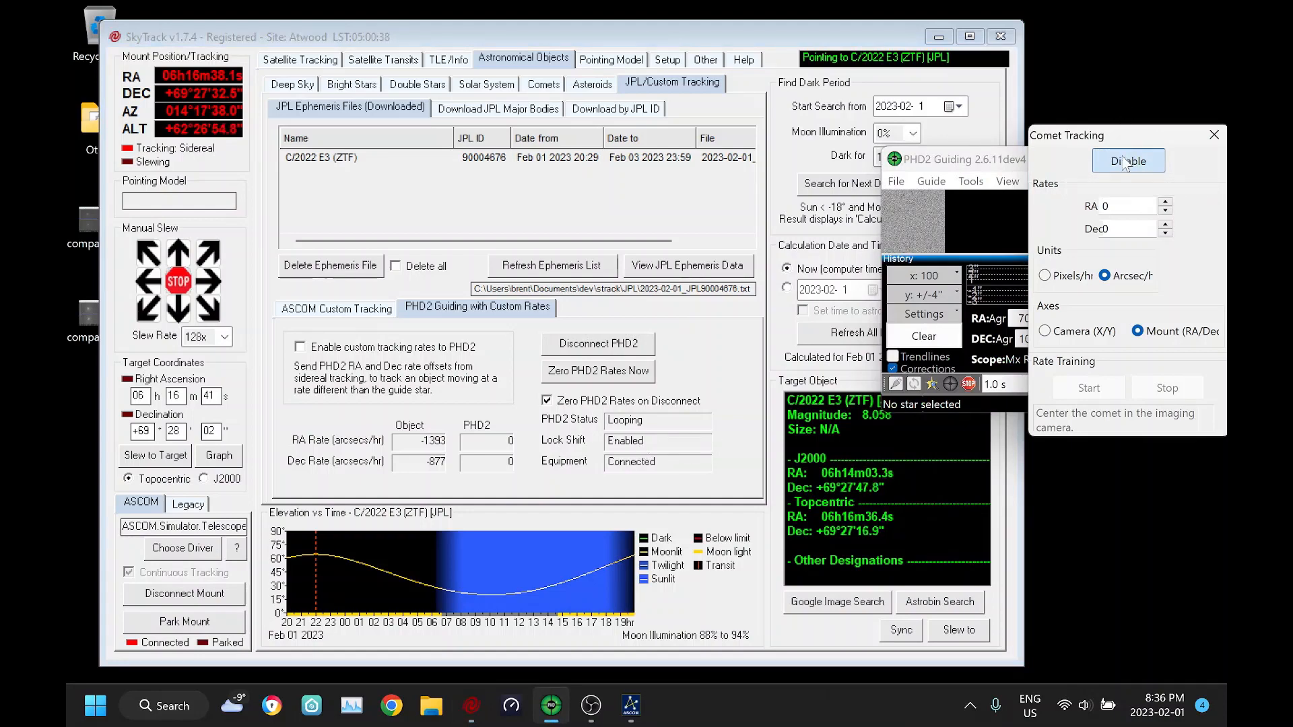
{"action": "left_click", "coordinate": [1128, 160]}
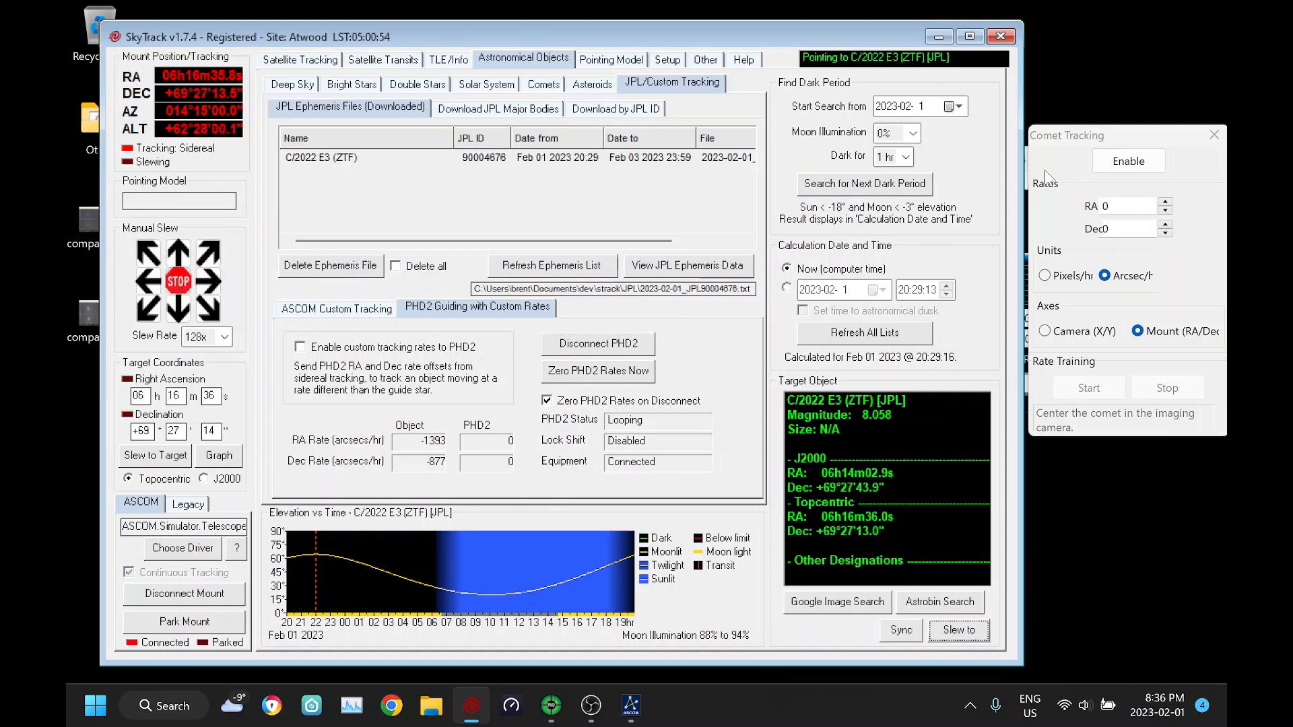
{"action": "left_click", "coordinate": [551, 724]}
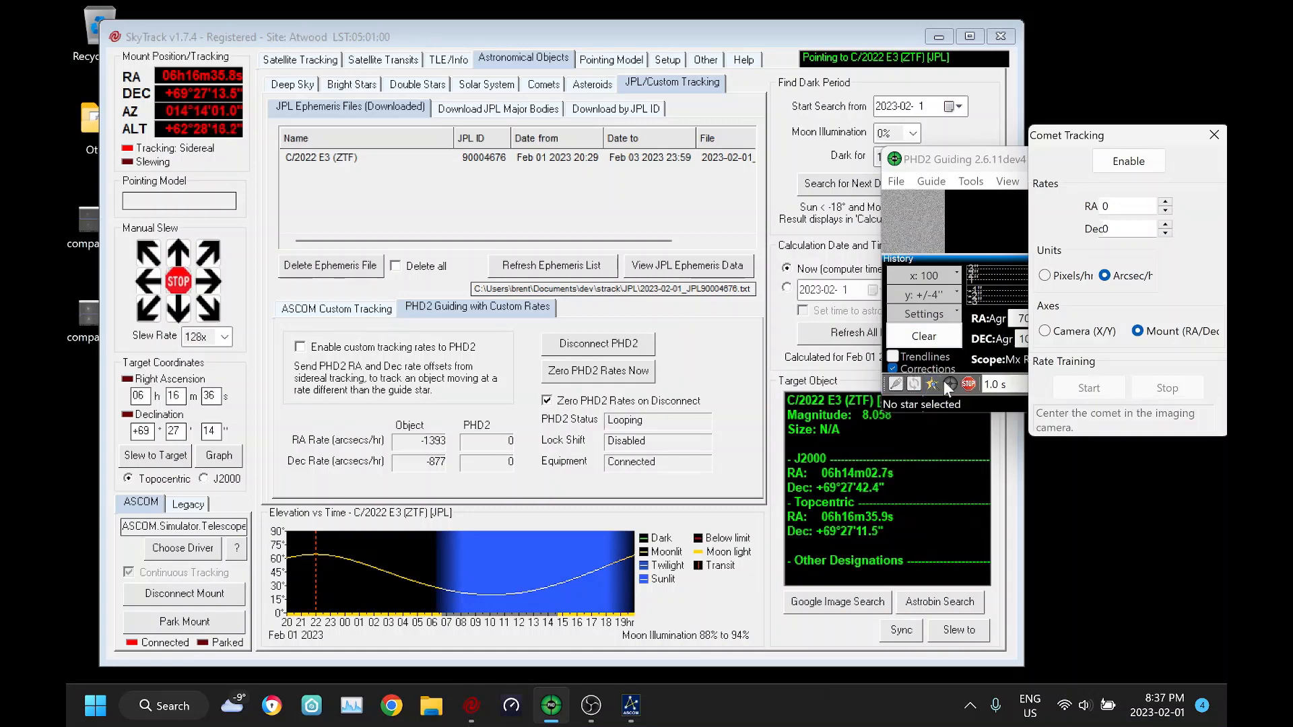
{"action": "mouse_move", "coordinate": [913, 384]}
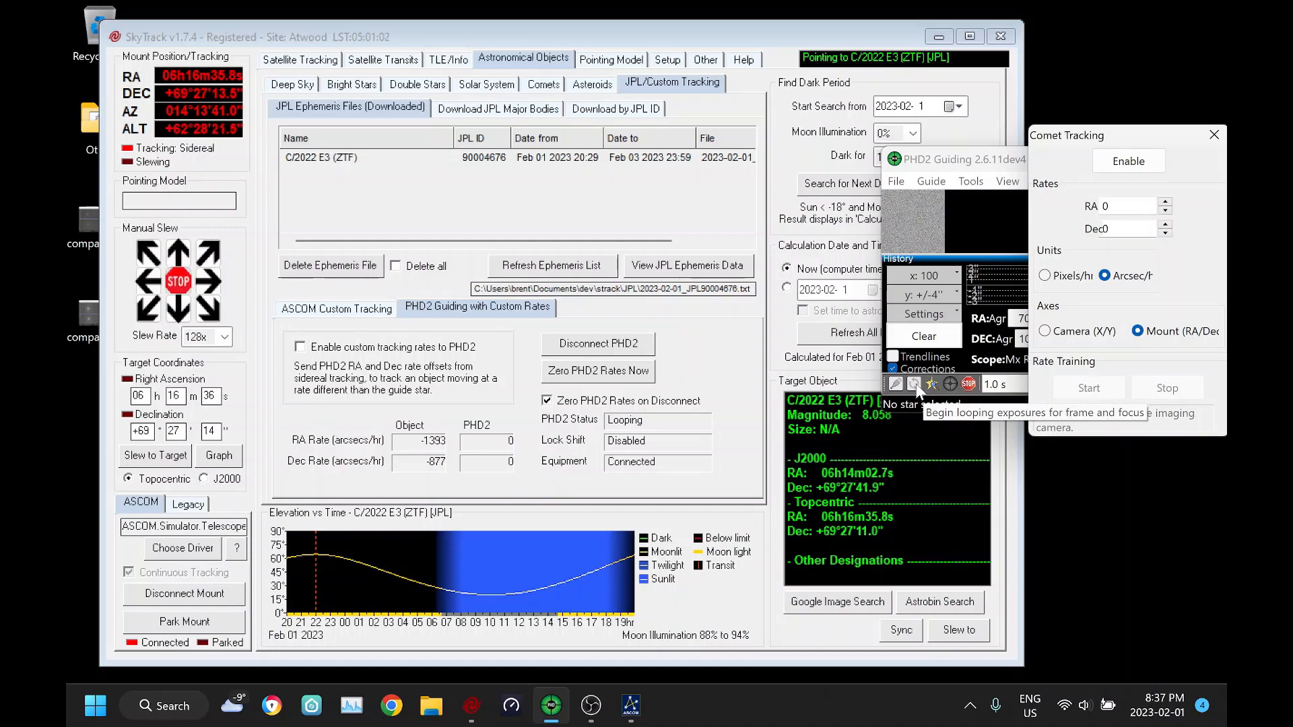
{"action": "mouse_move", "coordinate": [933, 384]}
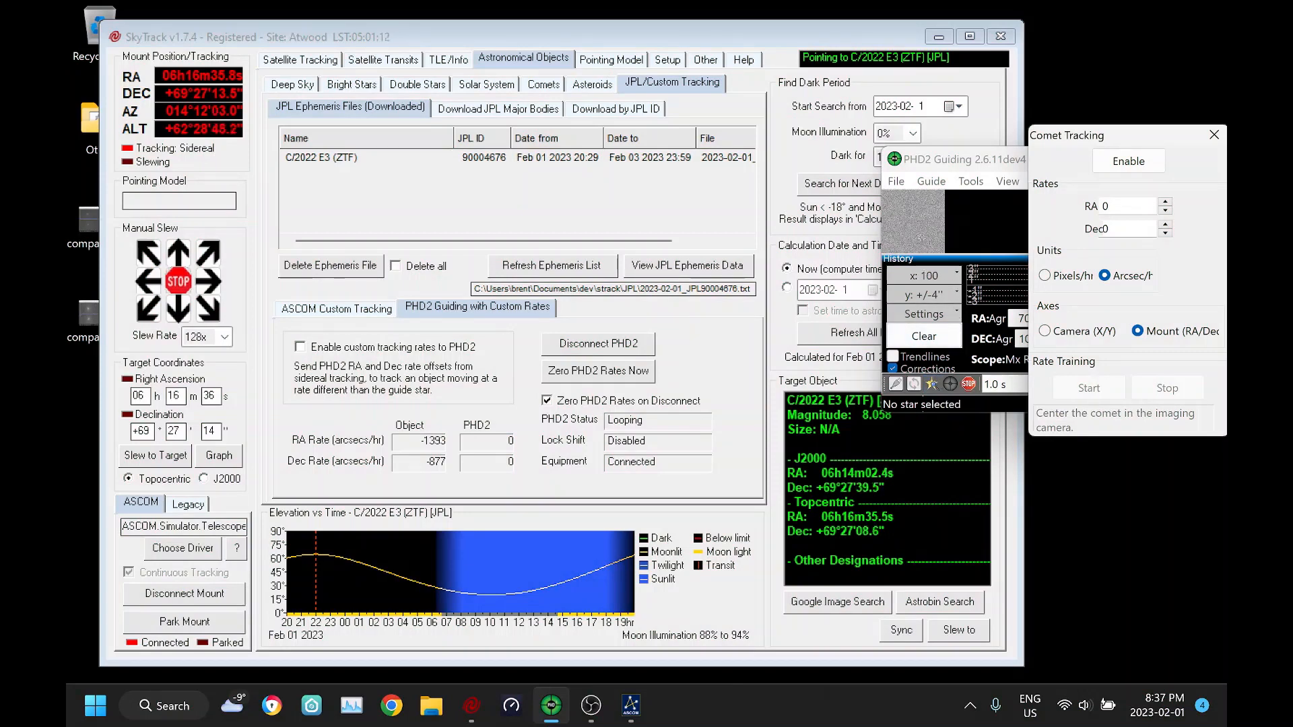
{"action": "mouse_move", "coordinate": [949, 385]}
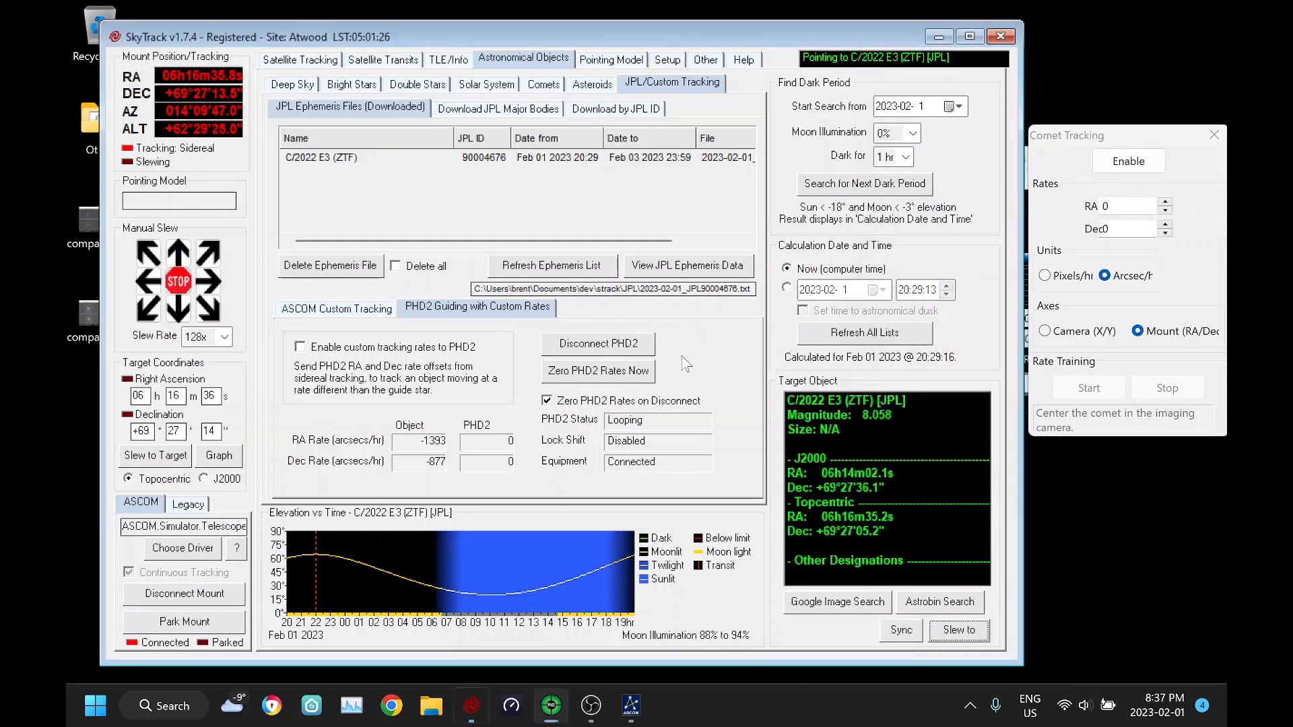
Enable sending custom rates to PHD2 so it tracks at −1392 and −877 arcsec/hr.
{"action": "left_click", "coordinate": [300, 347]}
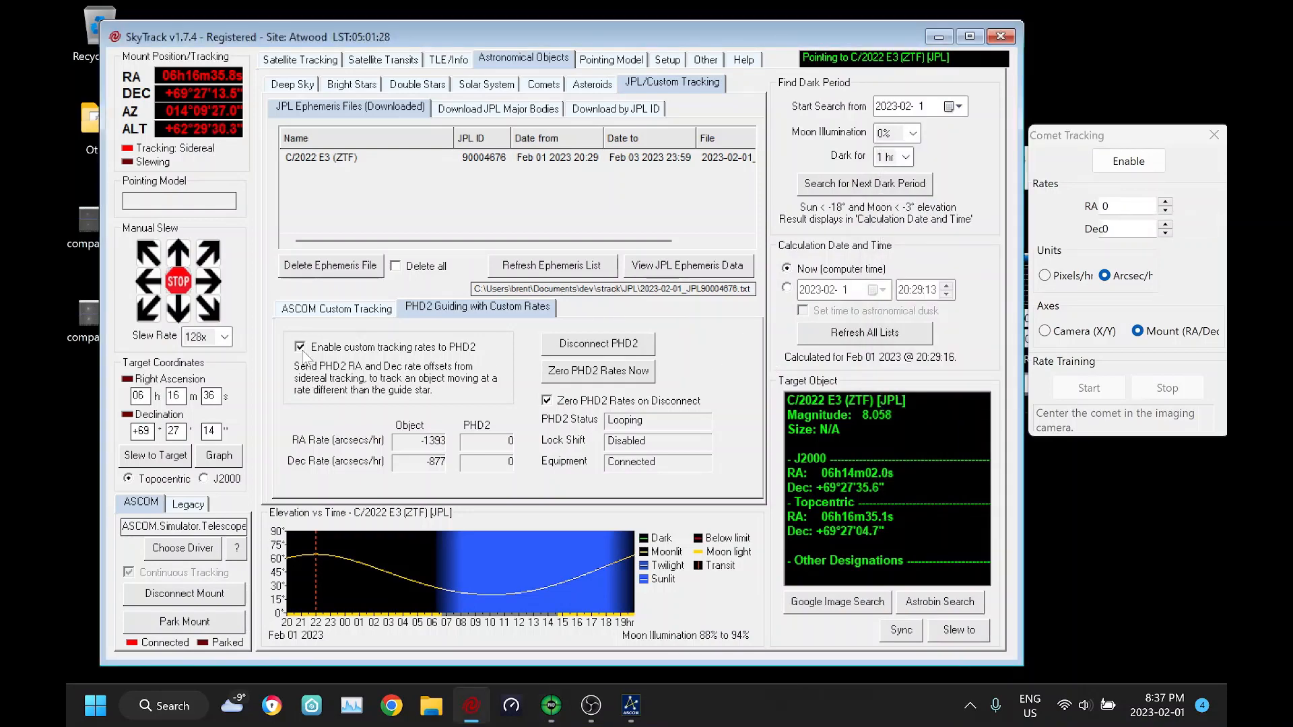
{"action": "left_click", "coordinate": [1128, 160]}
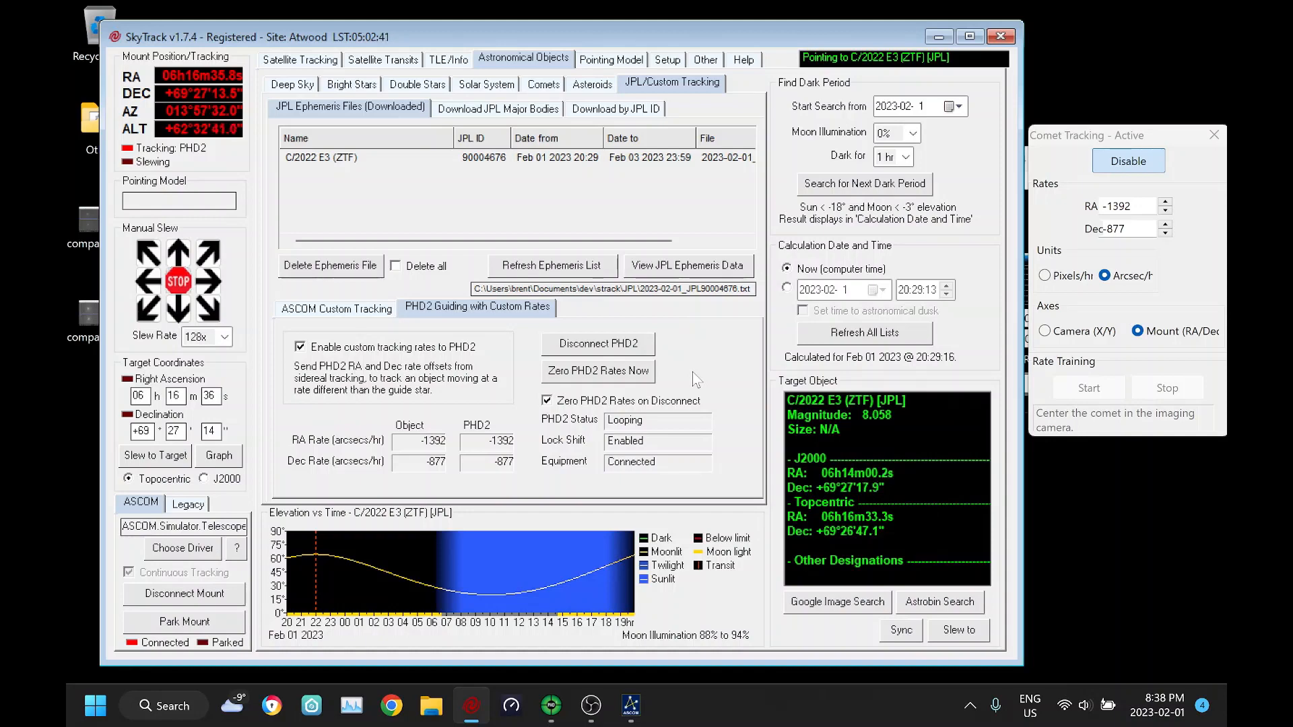
{"action": "mouse_move", "coordinate": [119, 270]}
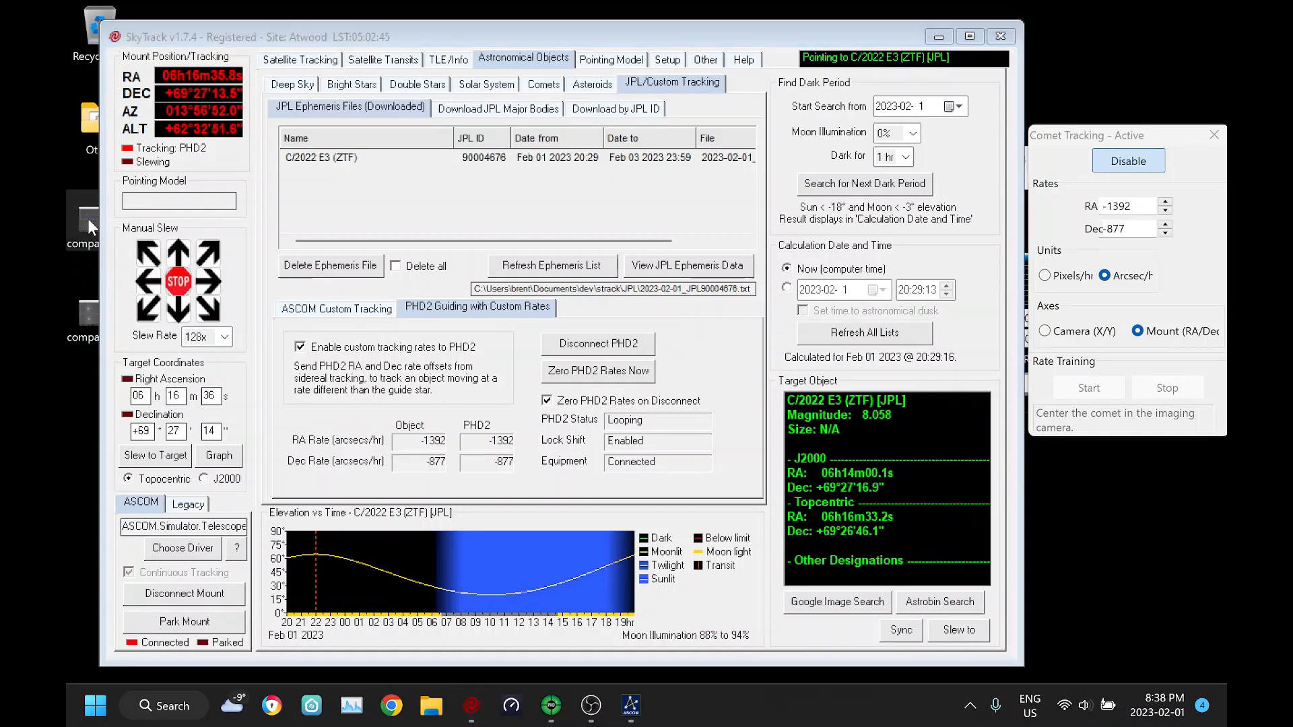
Switch to the second comet comparison image, compare2.jpg, from the Photos filmstrip.
{"action": "left_click", "coordinate": [670, 707]}
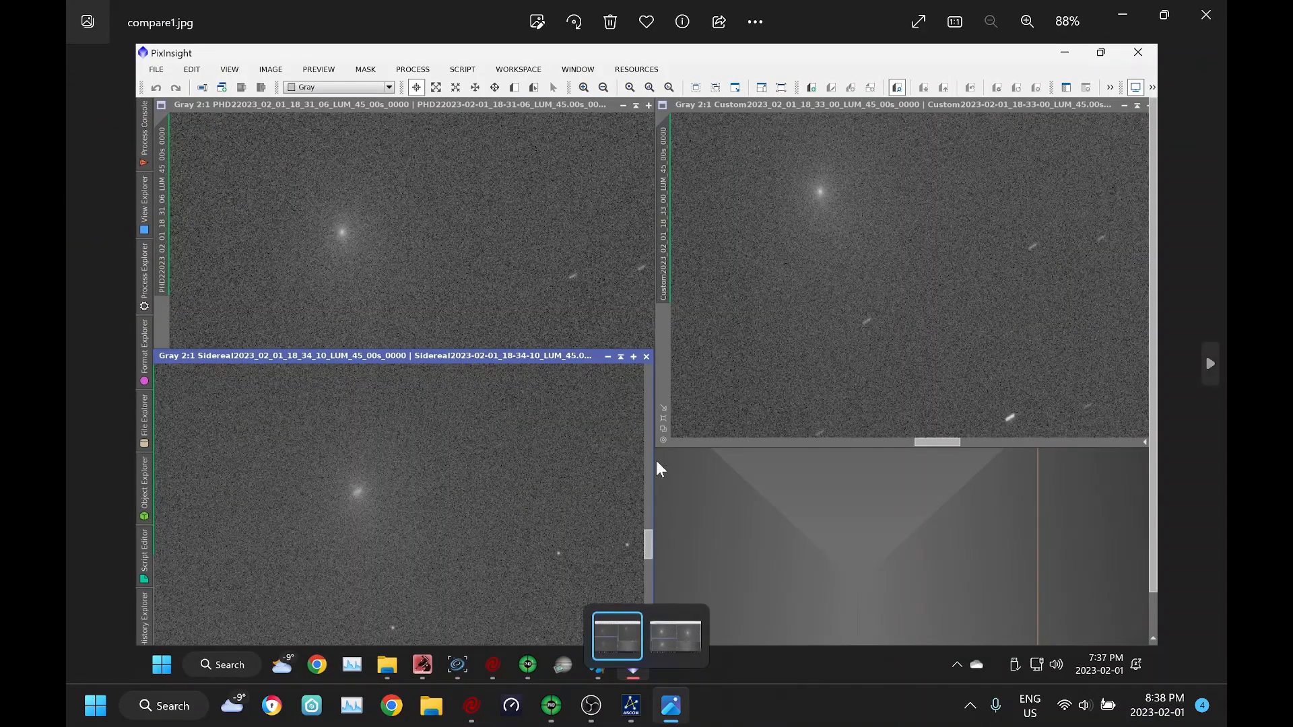
{"action": "mouse_move", "coordinate": [653, 516]}
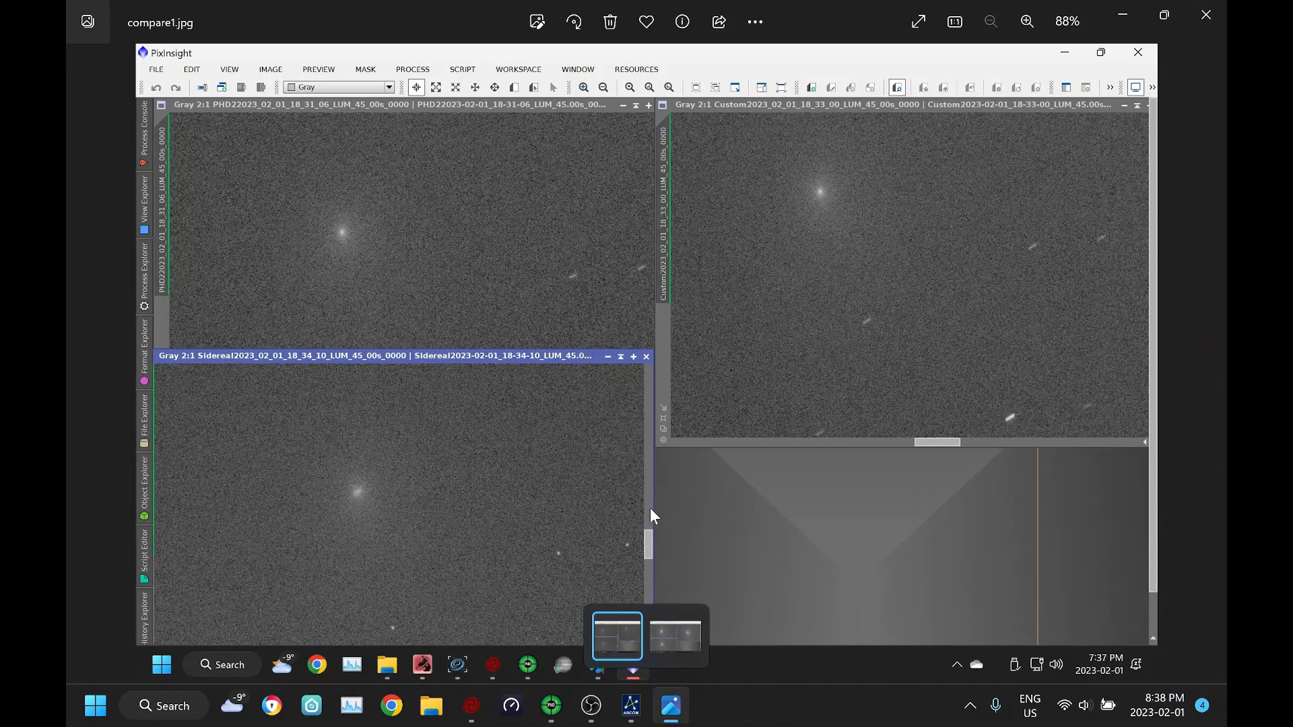
{"action": "mouse_move", "coordinate": [662, 543]}
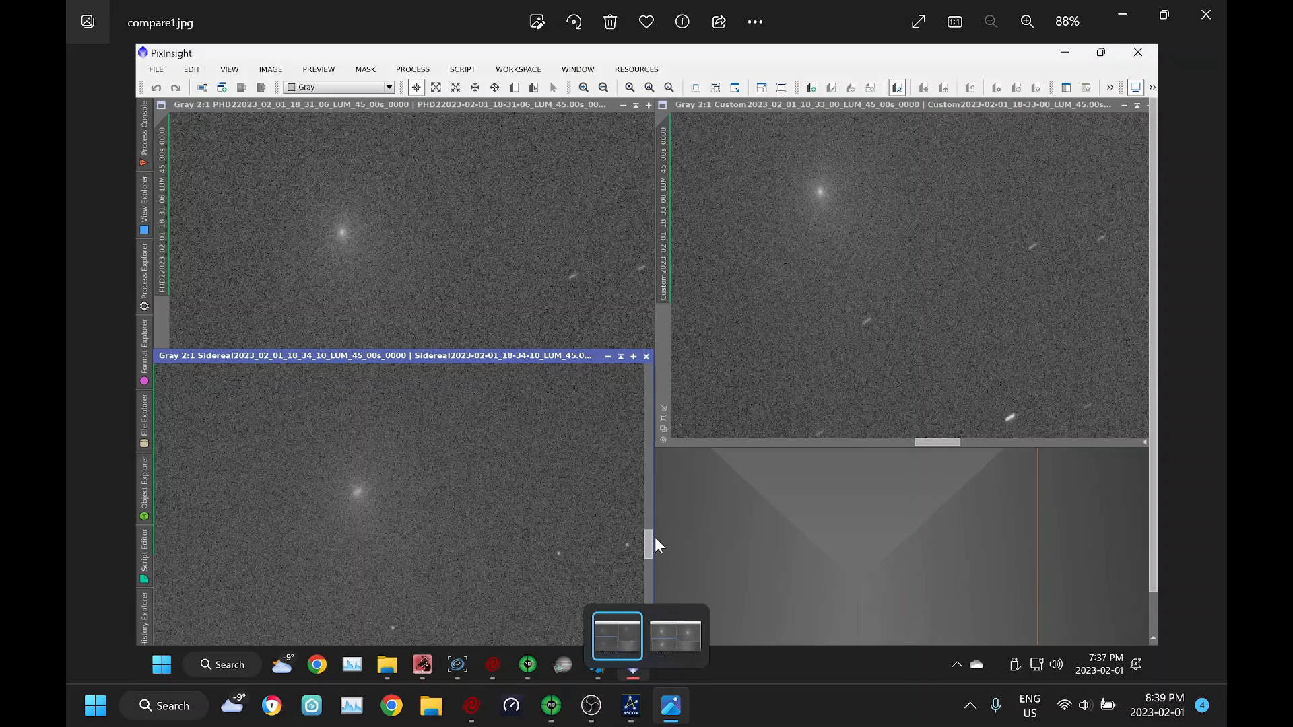
{"action": "mouse_move", "coordinate": [619, 527]}
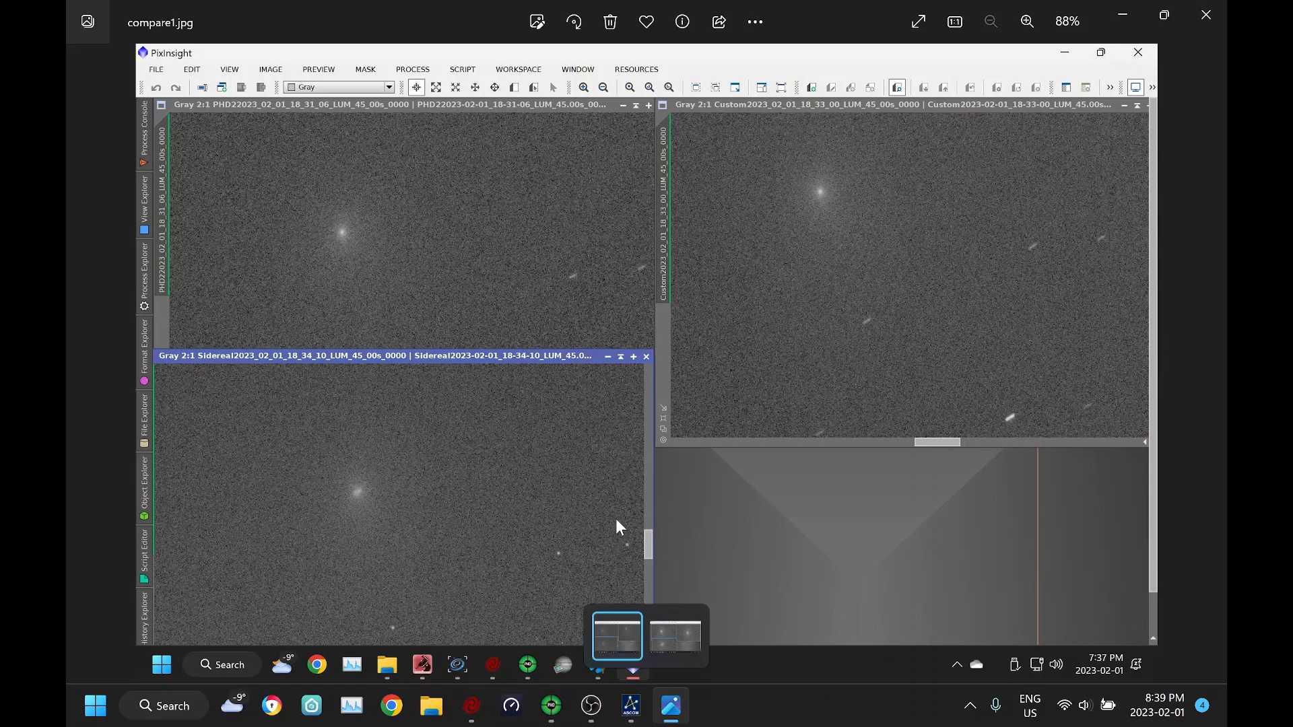
{"action": "mouse_move", "coordinate": [367, 510]}
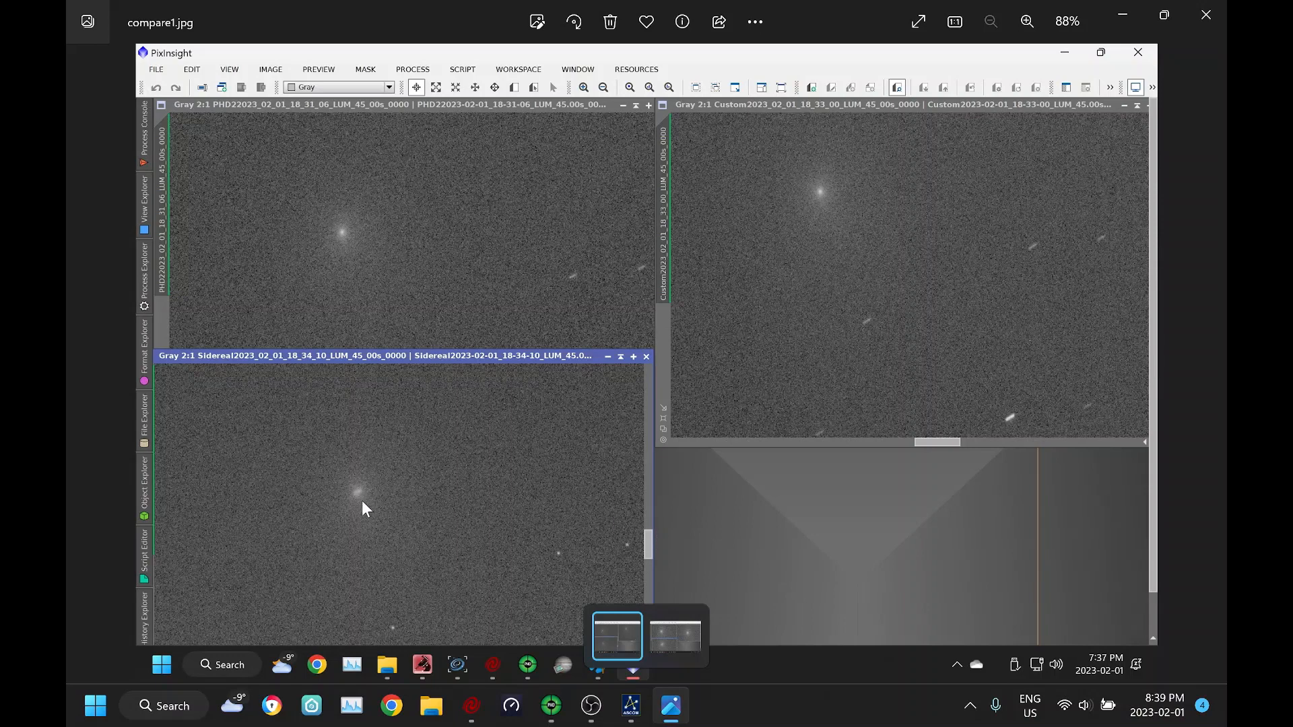
{"action": "mouse_move", "coordinate": [360, 514]}
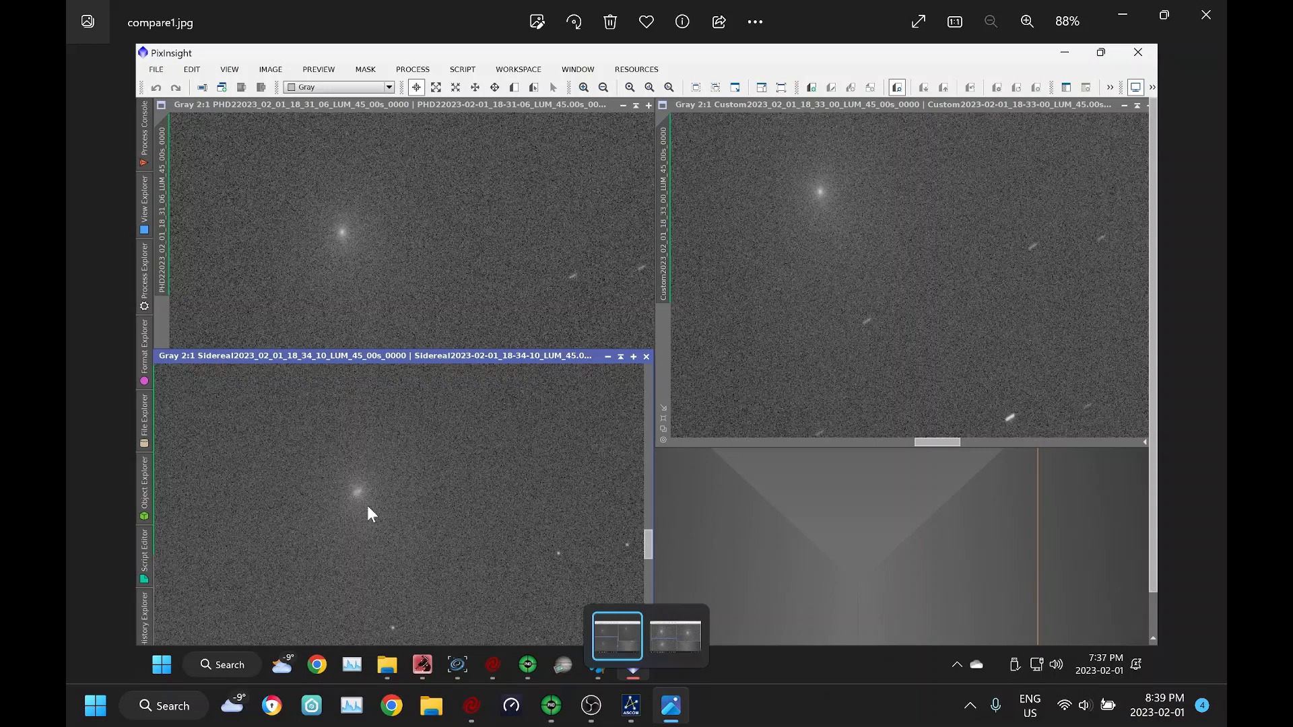
{"action": "mouse_move", "coordinate": [924, 316]}
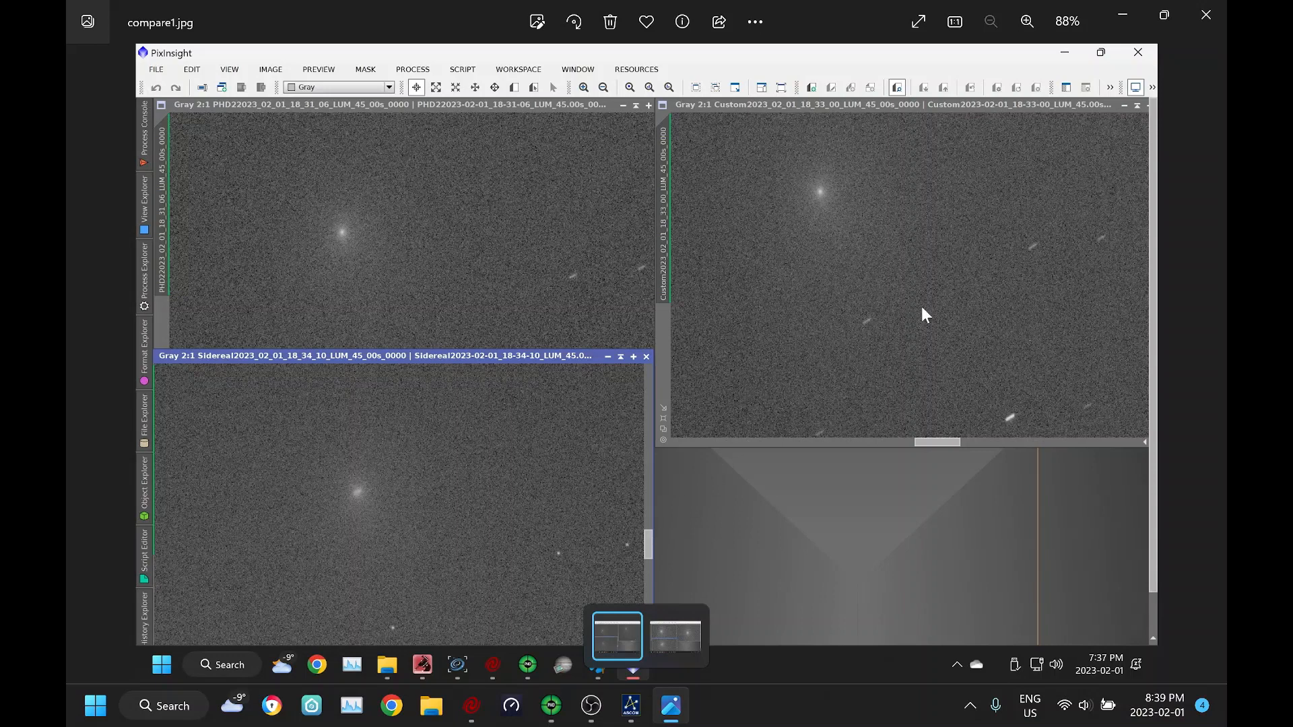
{"action": "mouse_move", "coordinate": [934, 309]}
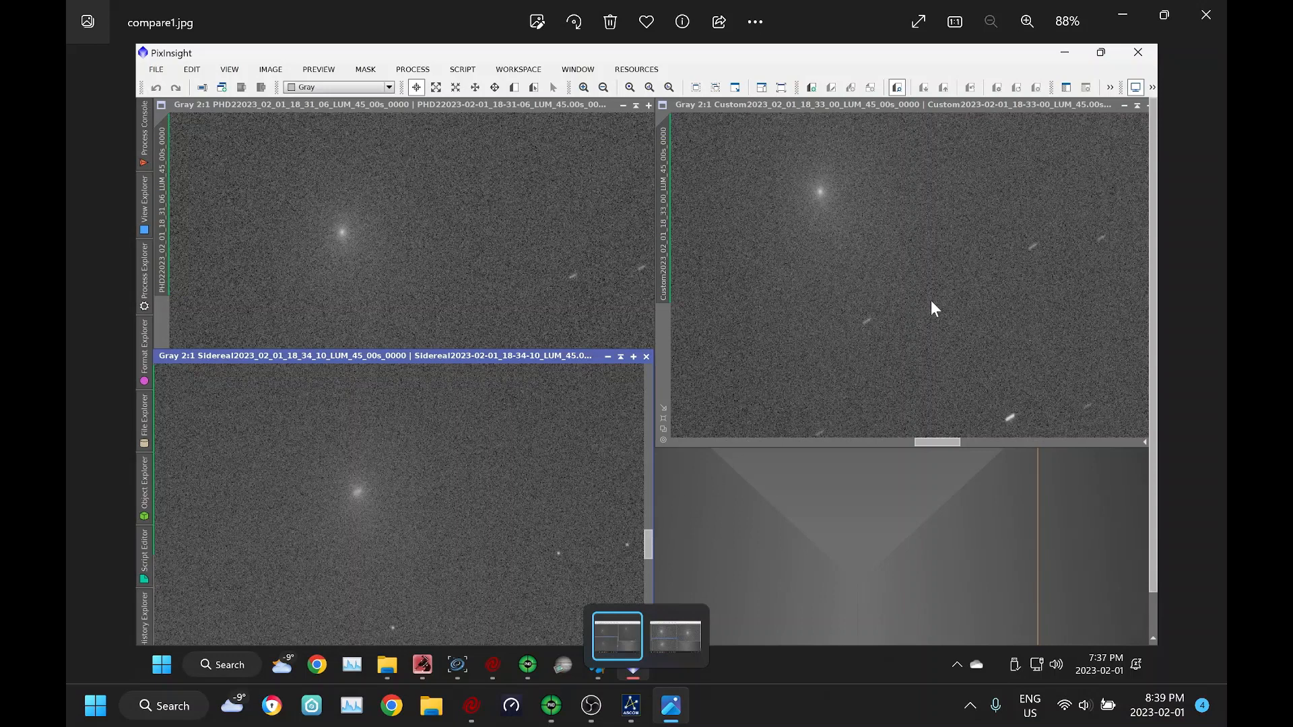
{"action": "mouse_move", "coordinate": [829, 194]}
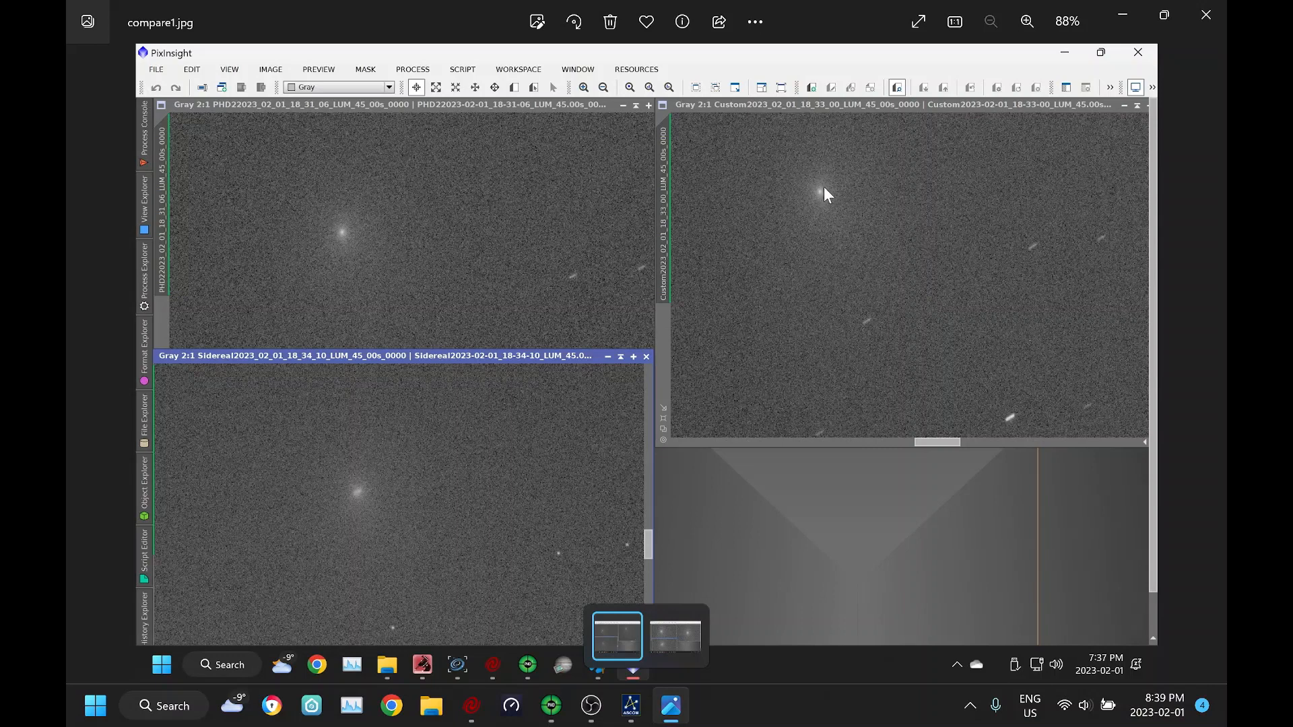
{"action": "mouse_move", "coordinate": [823, 206]}
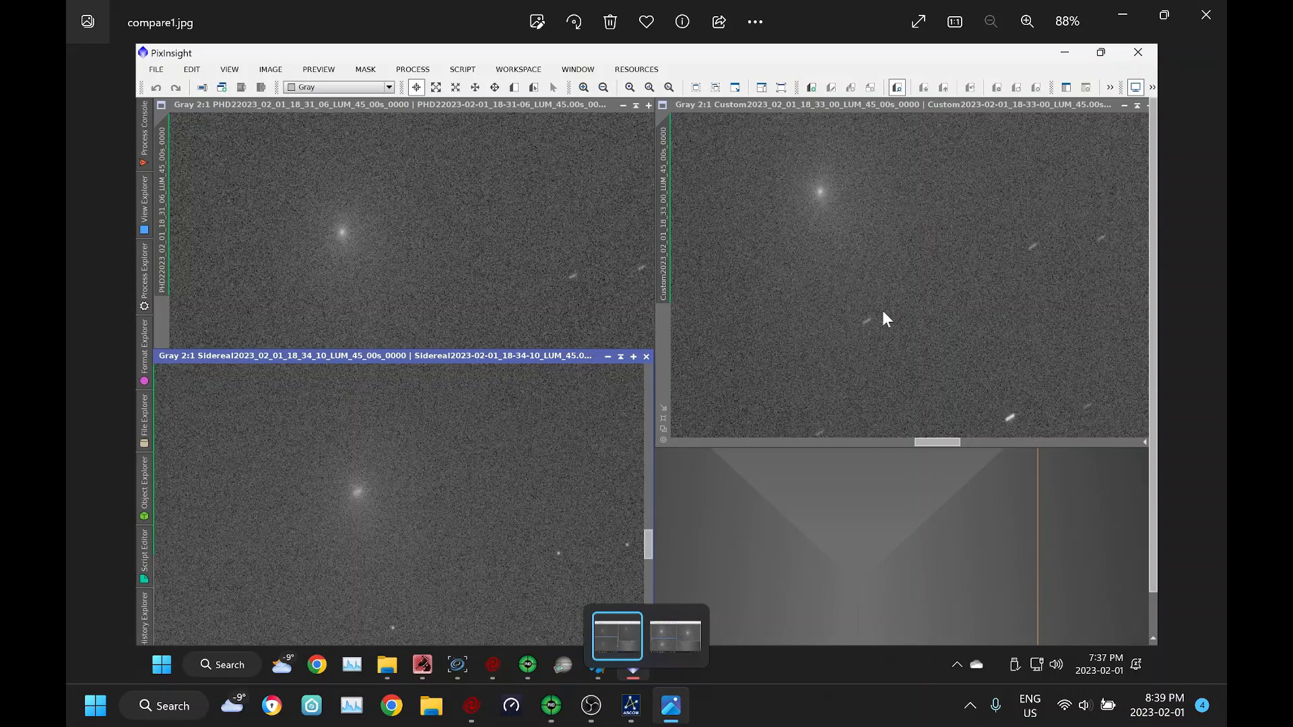
{"action": "mouse_move", "coordinate": [860, 332]}
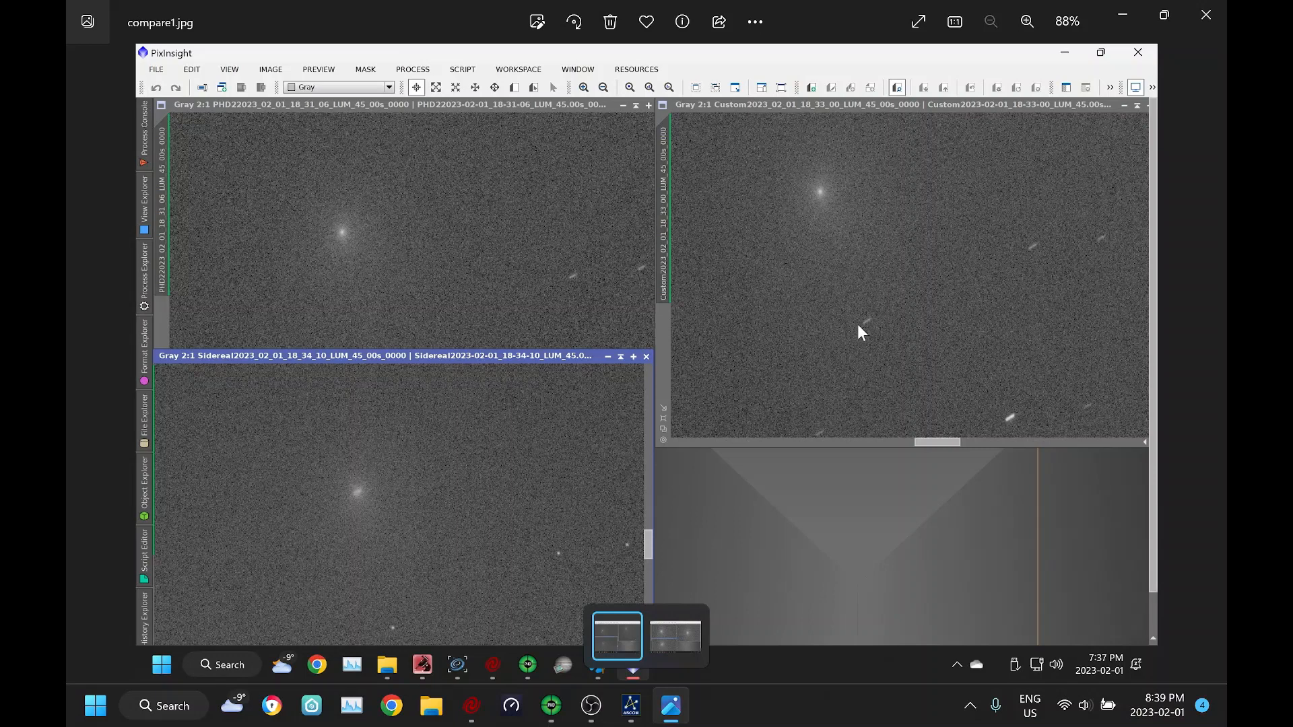
{"action": "mouse_move", "coordinate": [522, 289]}
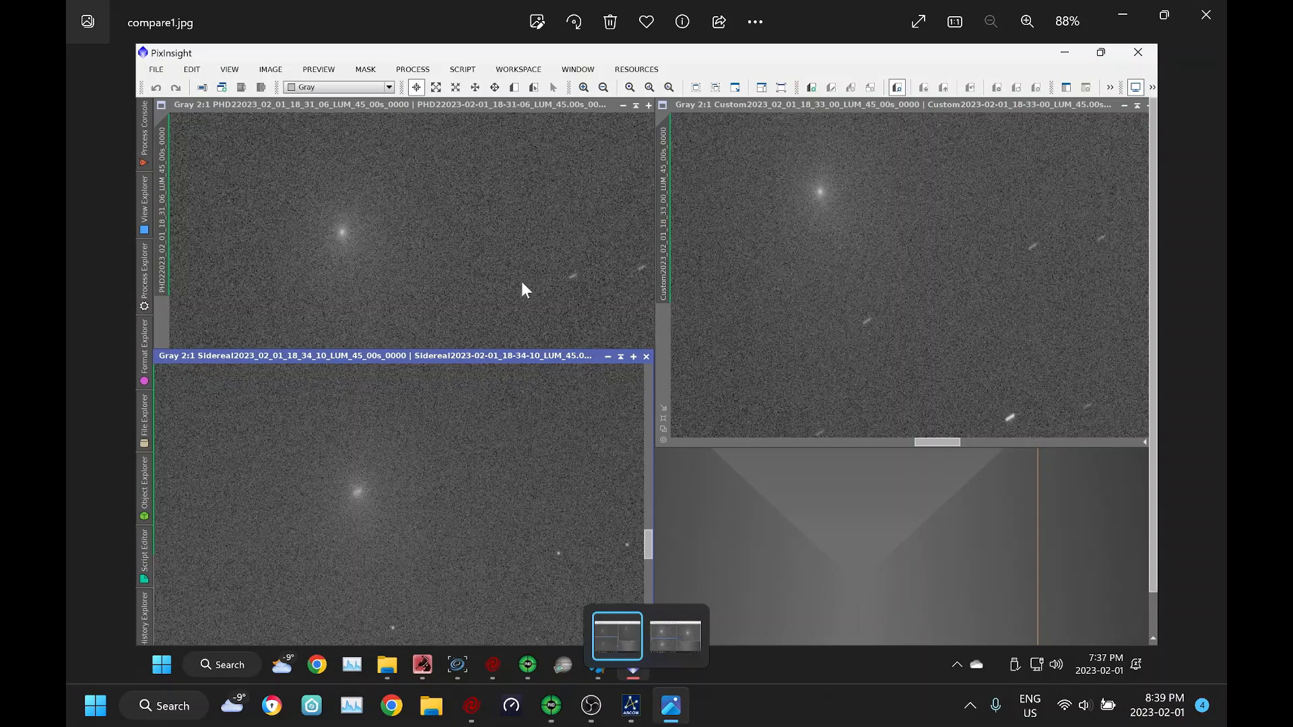
{"action": "mouse_move", "coordinate": [521, 293]}
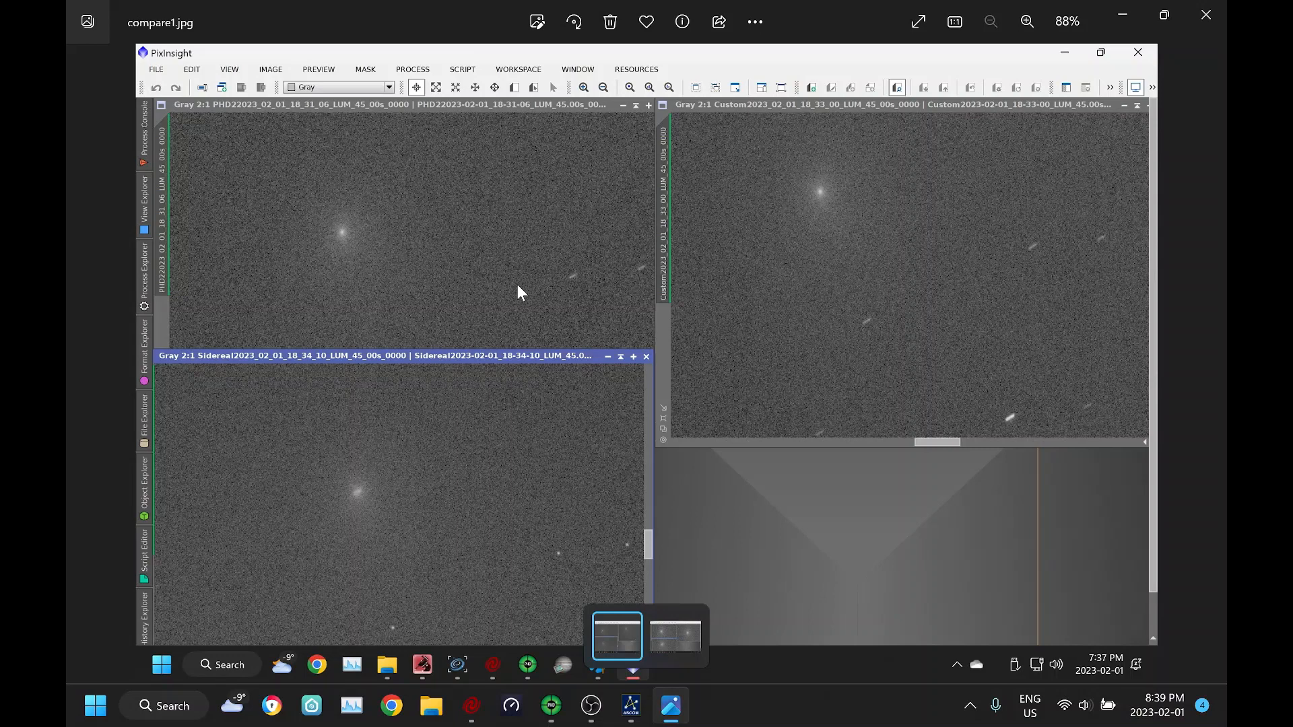
{"action": "mouse_move", "coordinate": [483, 283]}
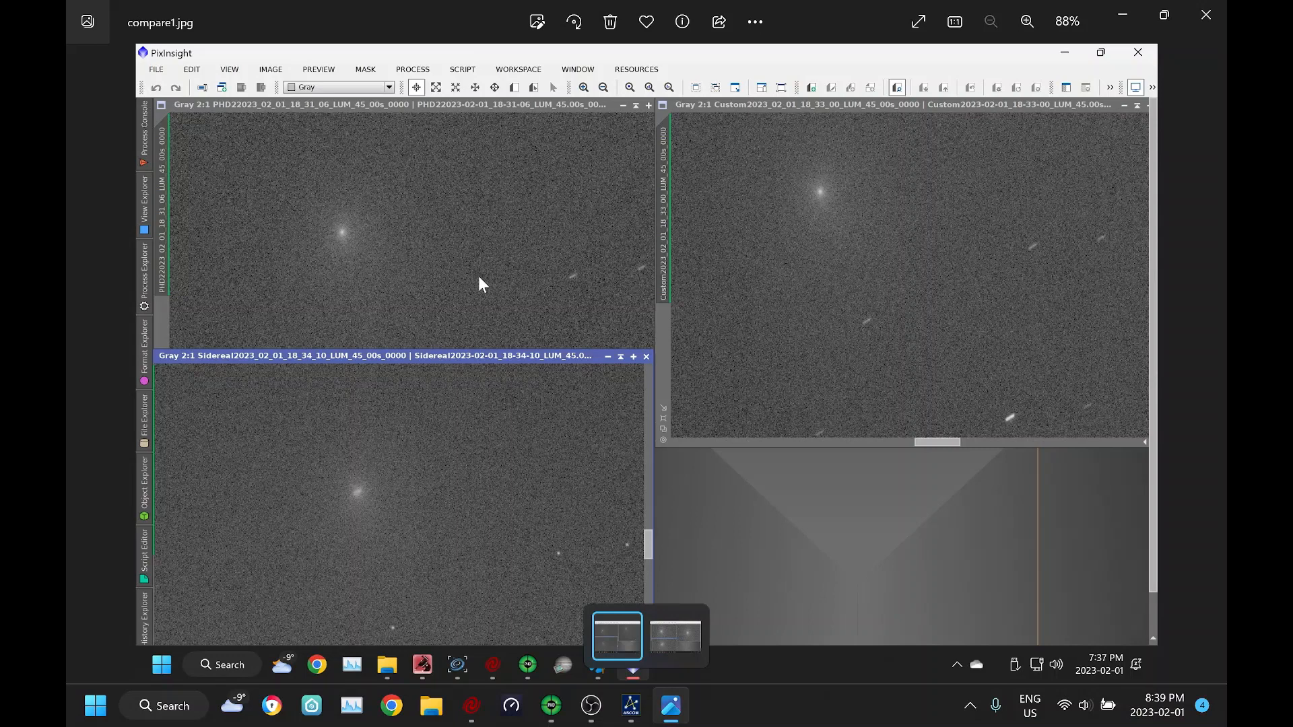
{"action": "mouse_move", "coordinate": [696, 277]}
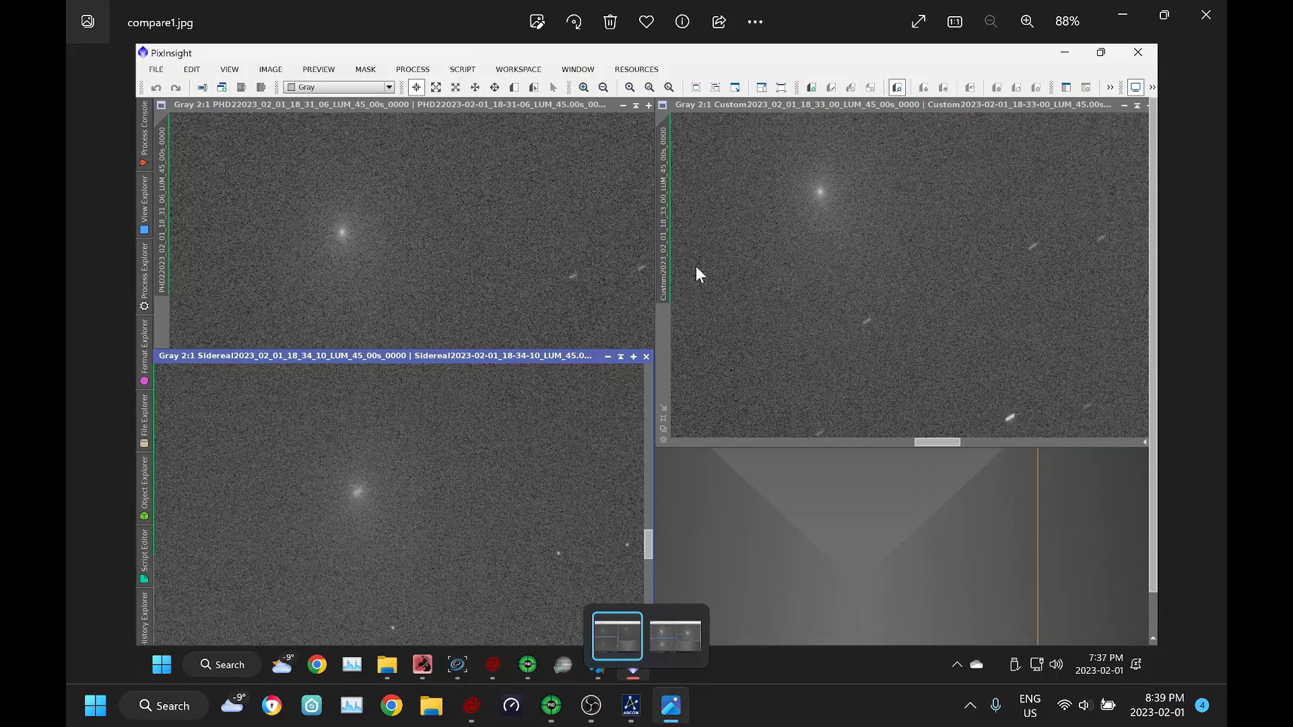
{"action": "mouse_move", "coordinate": [827, 222]}
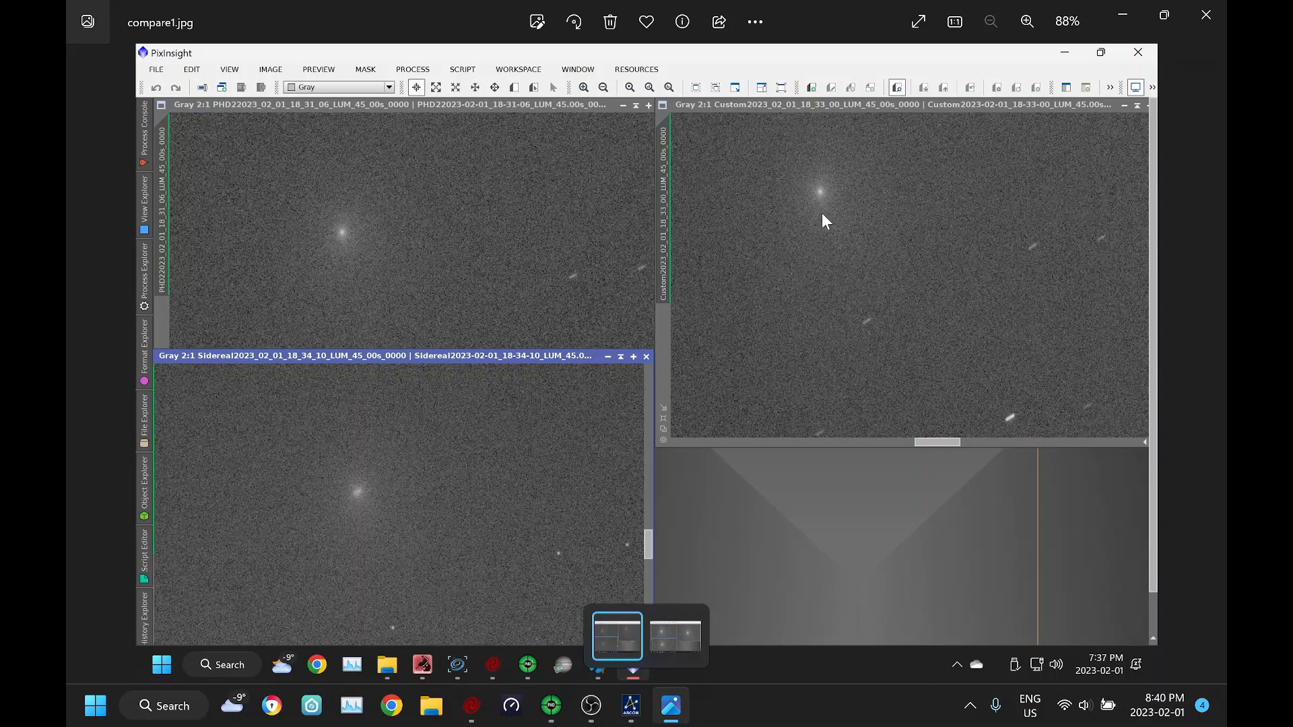
{"action": "mouse_move", "coordinate": [489, 228]}
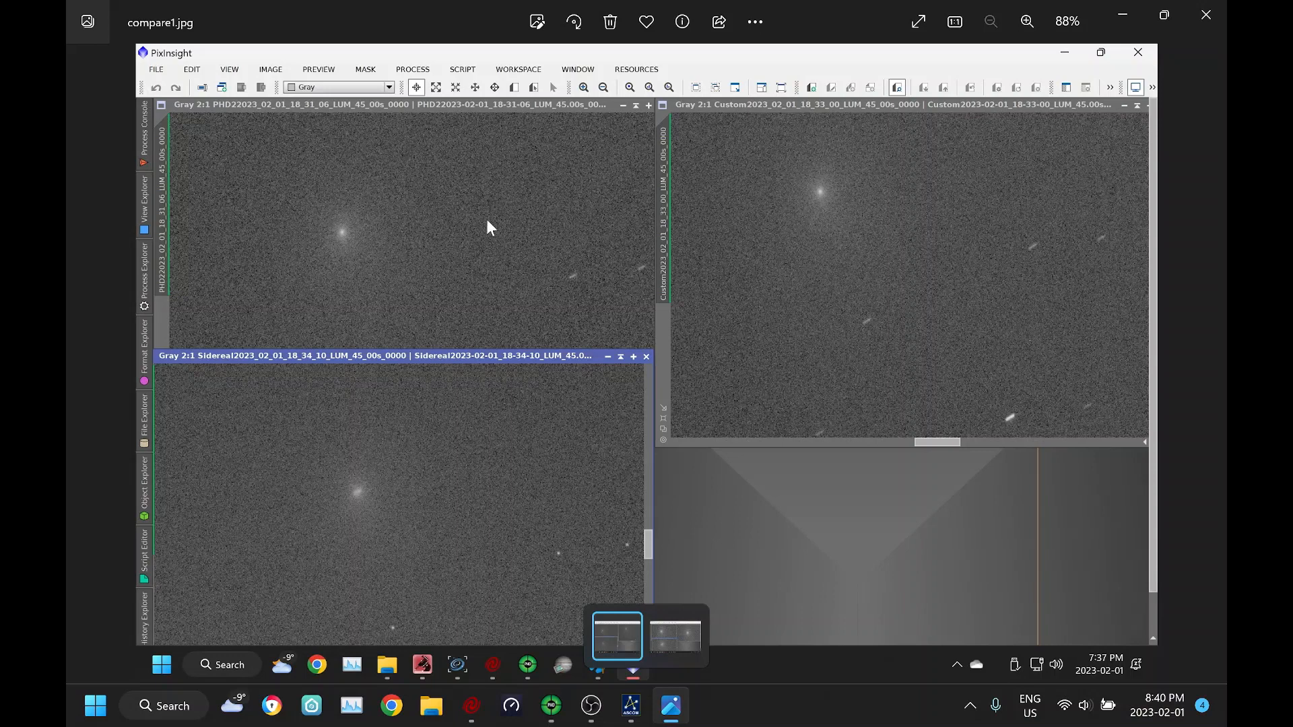
{"action": "mouse_move", "coordinate": [410, 257]}
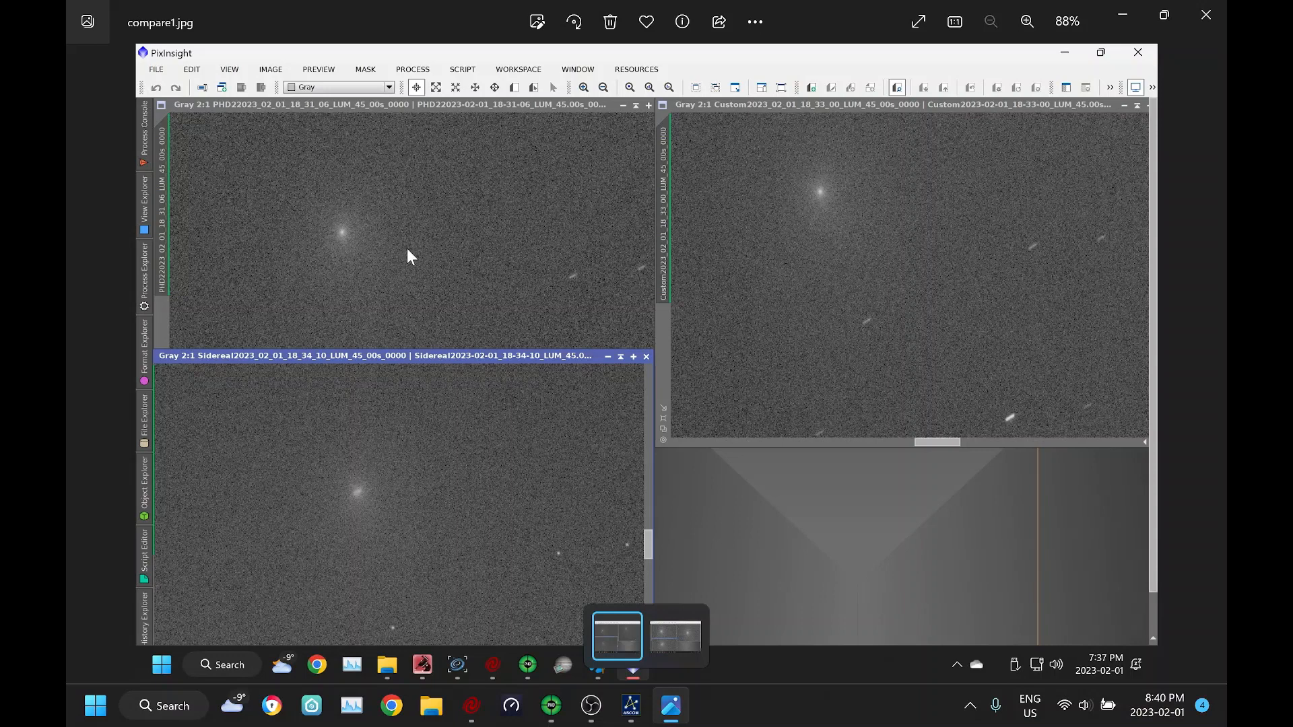
{"action": "mouse_move", "coordinate": [401, 254]}
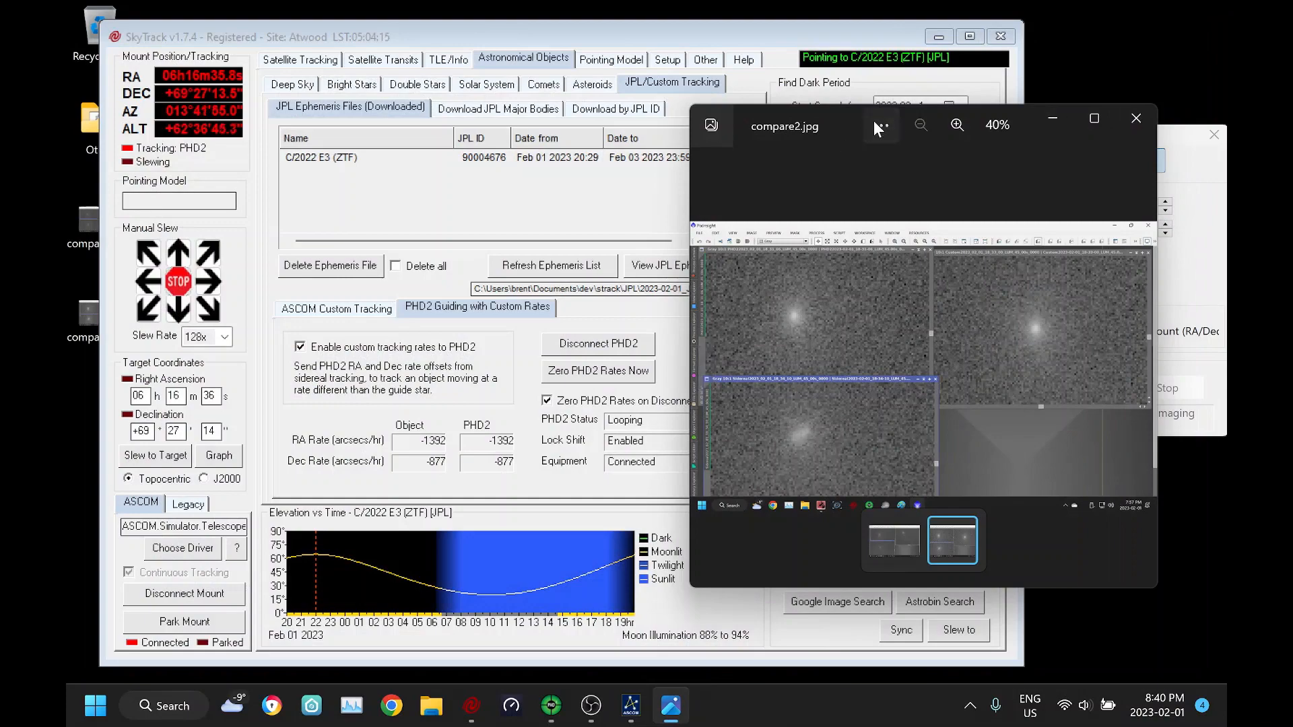
Maximize the Photos window to enlarge compare2.jpg's three comet crops.
{"action": "left_click", "coordinate": [1094, 118]}
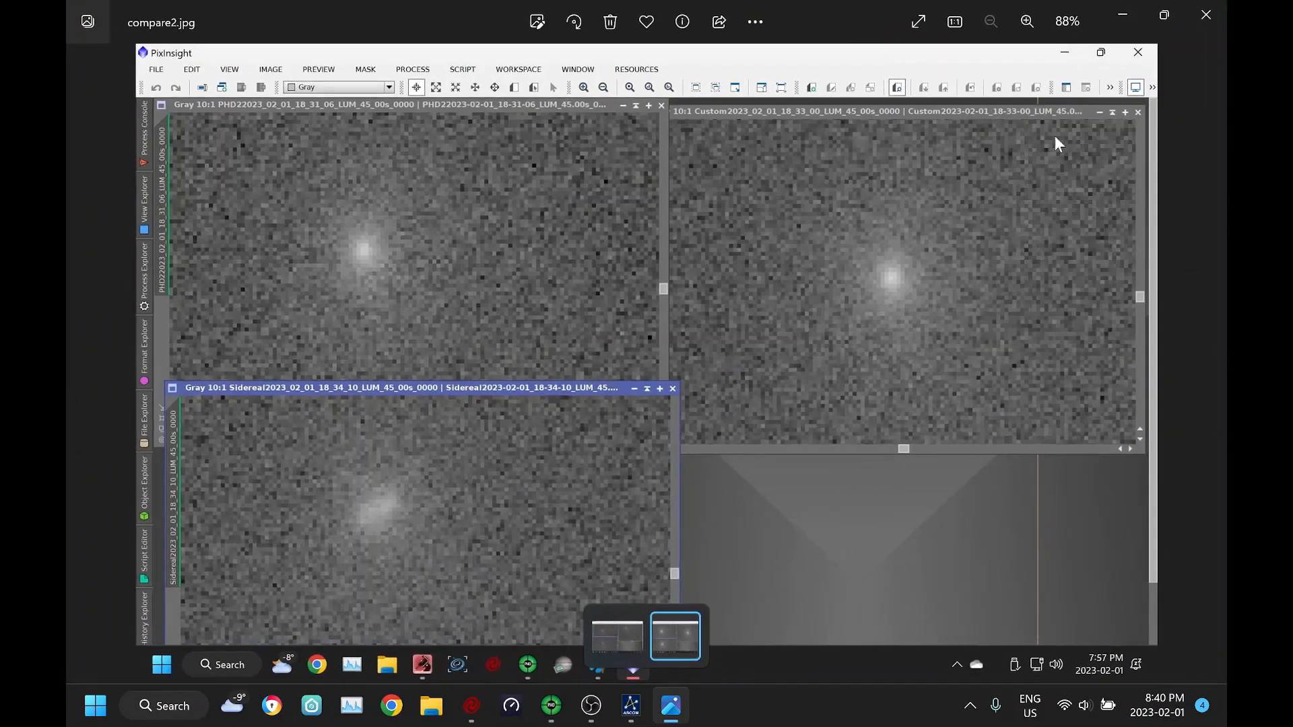
{"action": "mouse_move", "coordinate": [348, 201]}
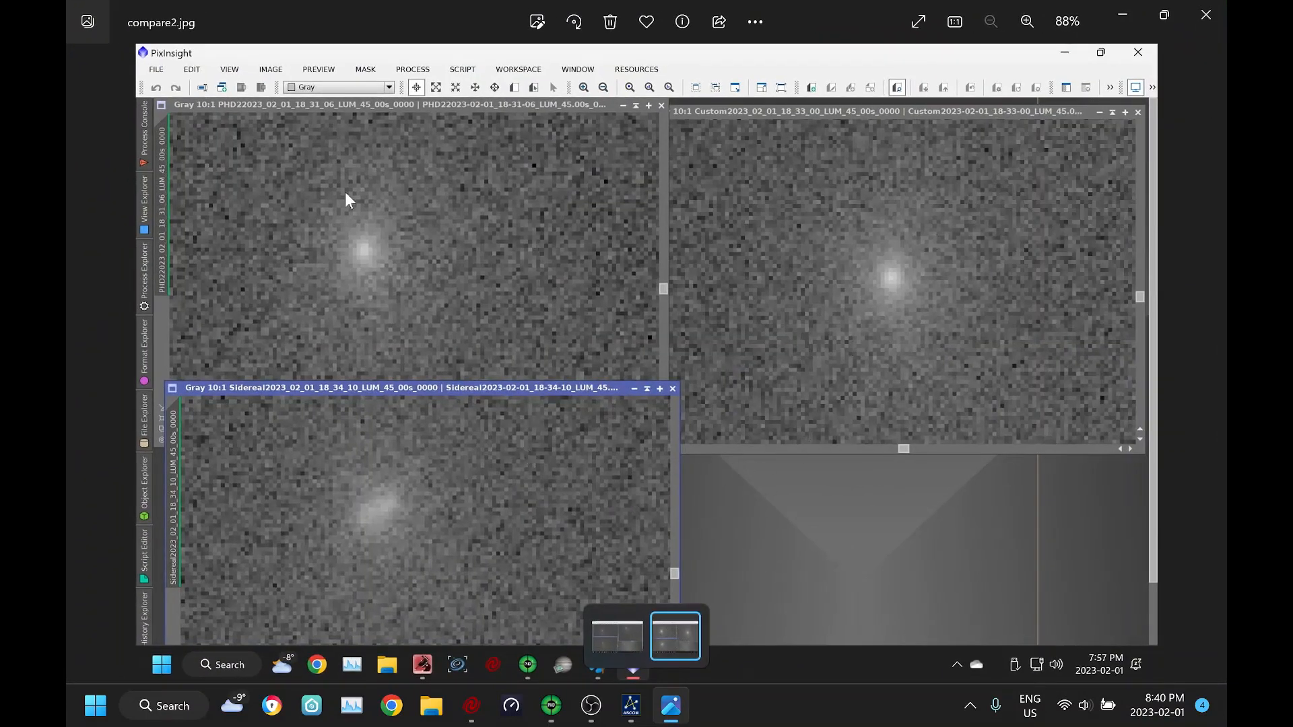
{"action": "mouse_move", "coordinate": [675, 404]}
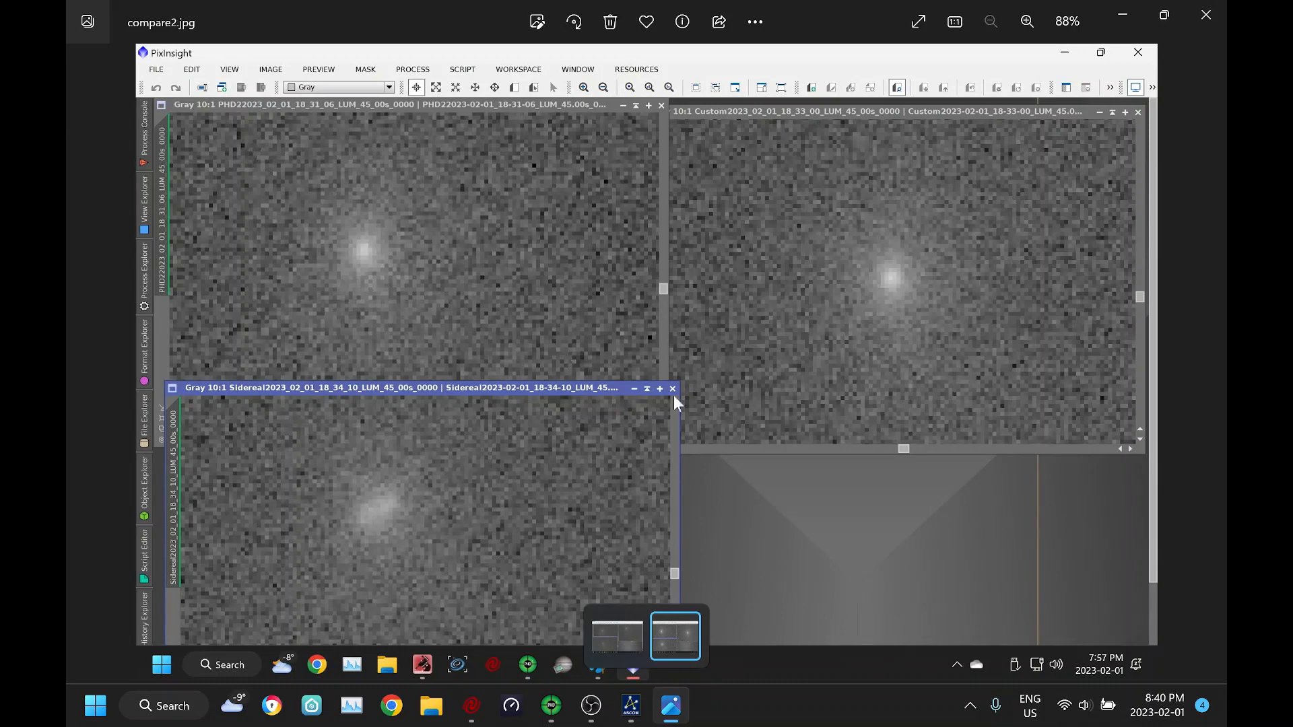
{"action": "mouse_move", "coordinate": [396, 530]}
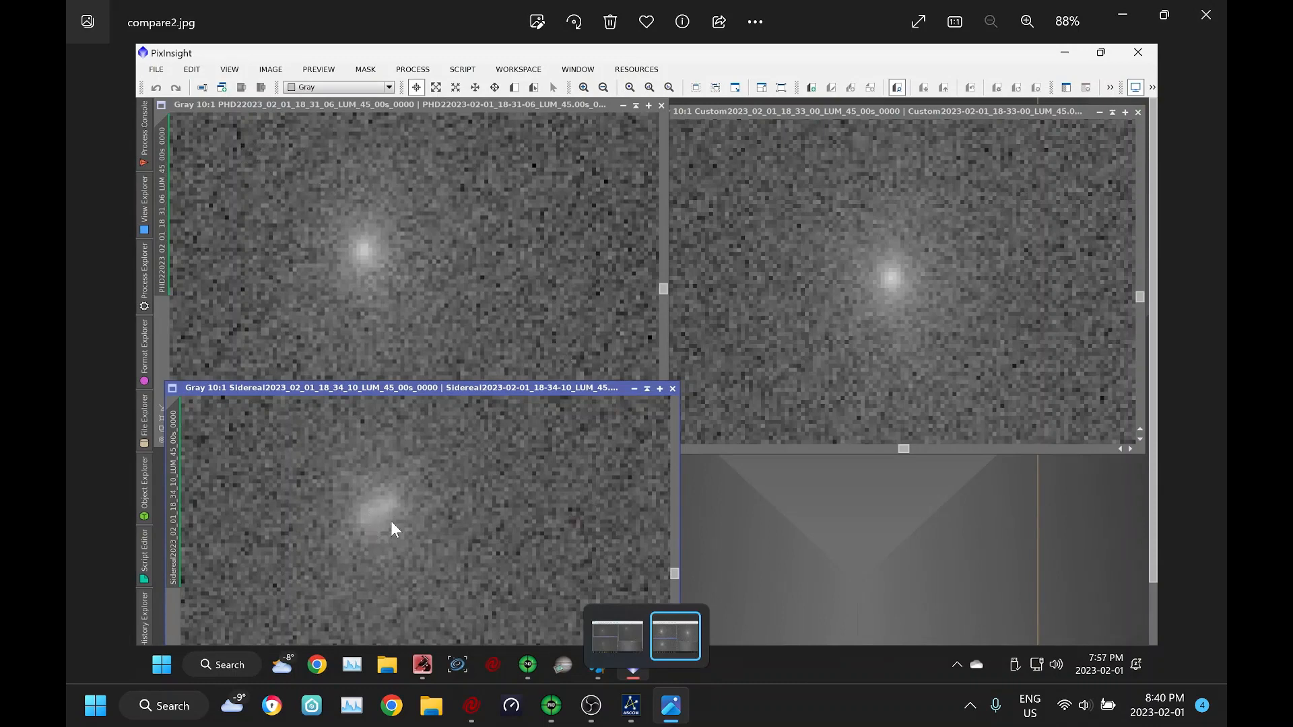
{"action": "mouse_move", "coordinate": [401, 538]}
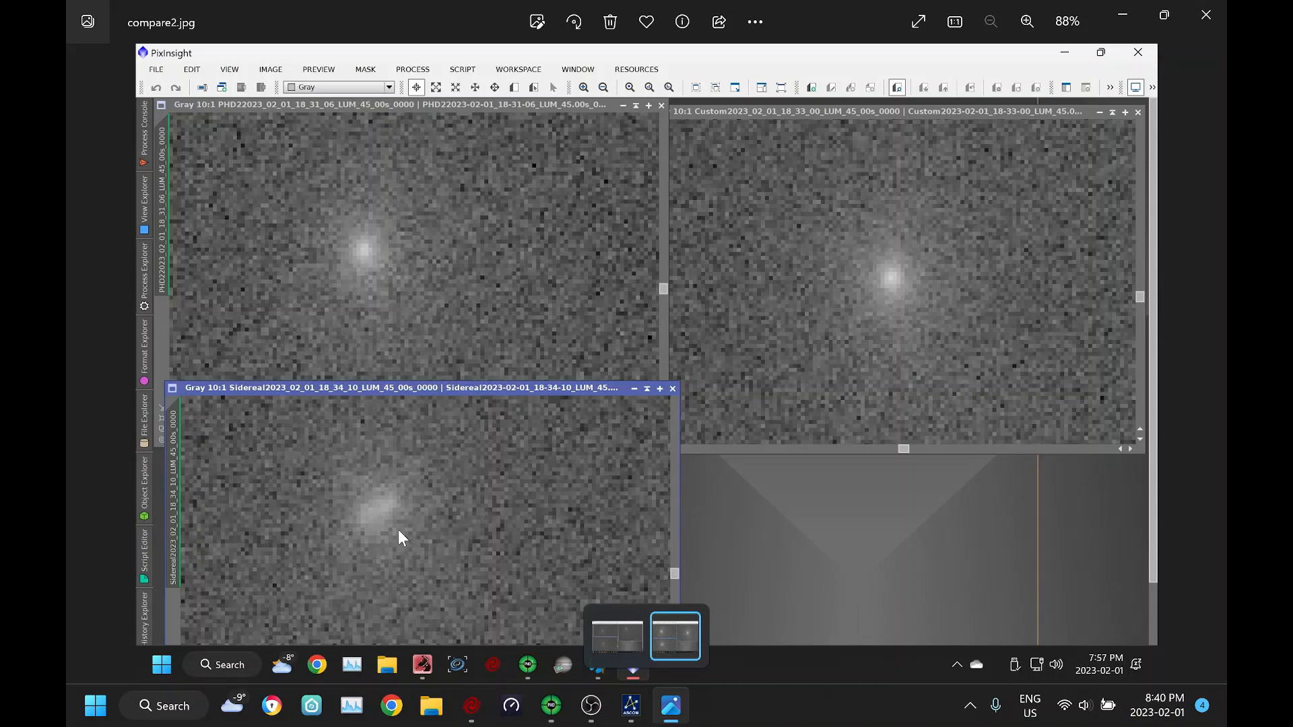
{"action": "mouse_move", "coordinate": [786, 373]}
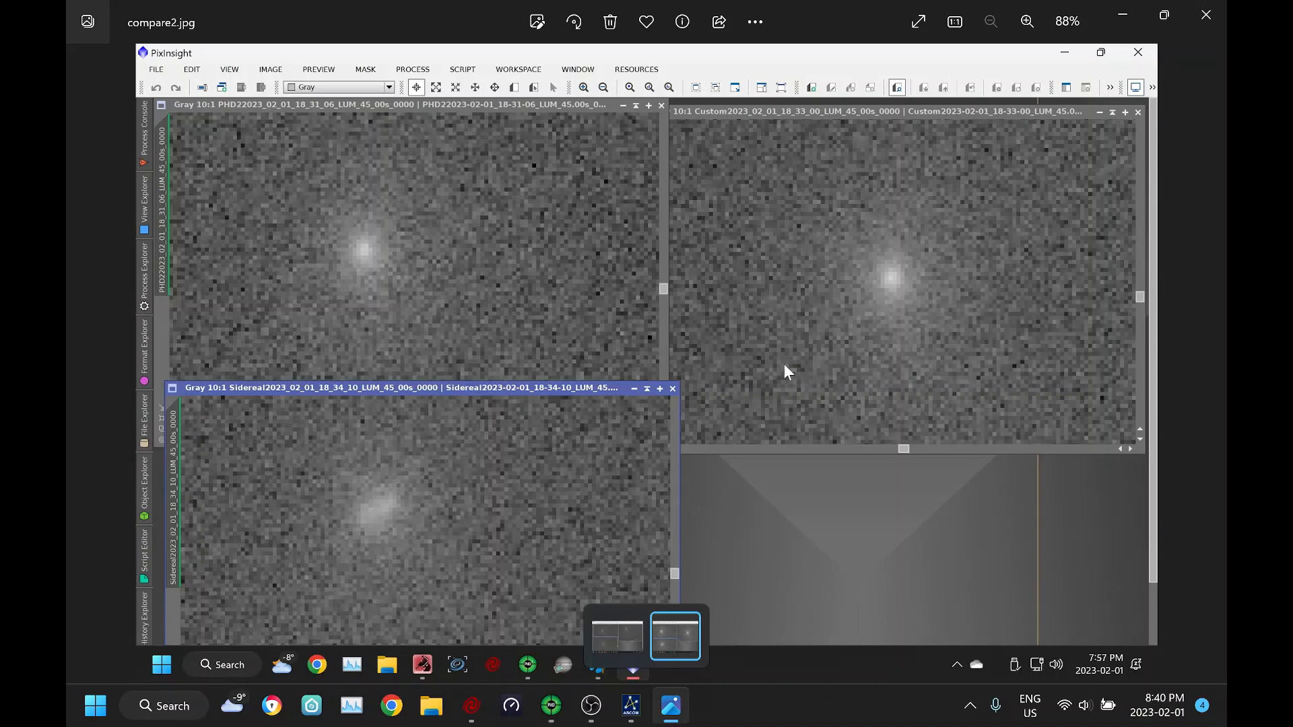
{"action": "mouse_move", "coordinate": [903, 313]}
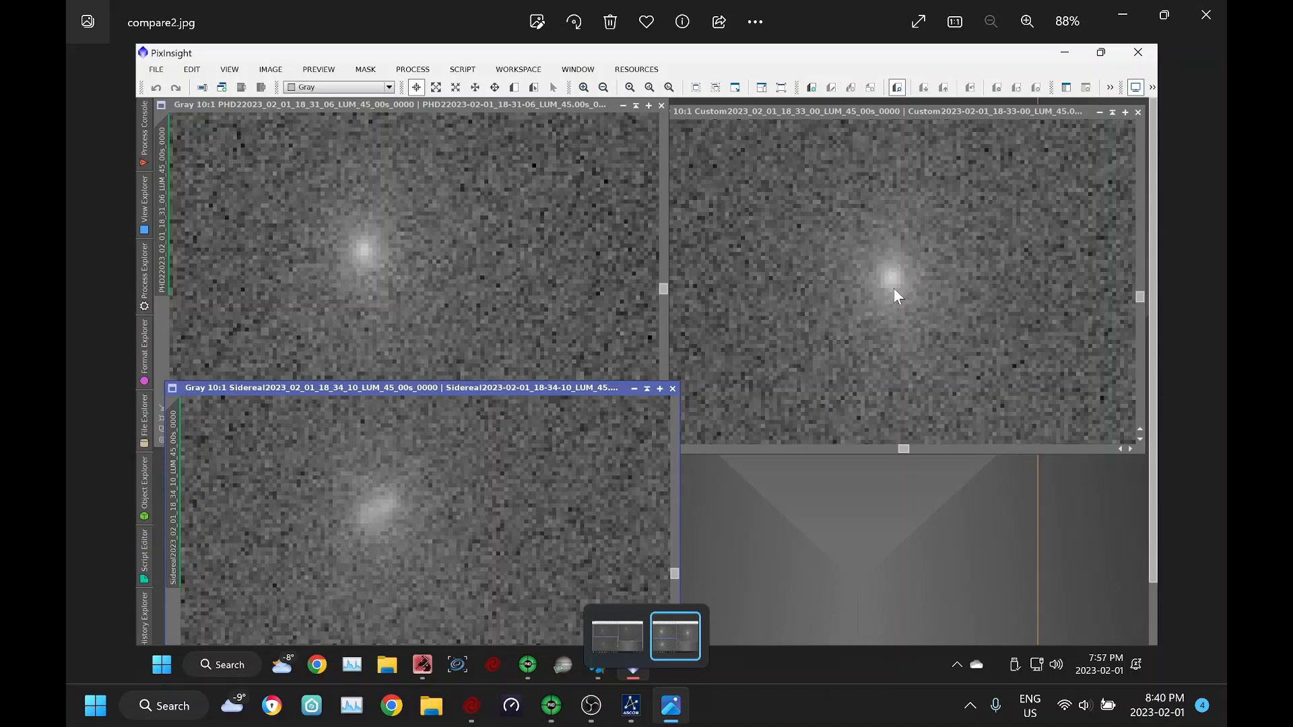
{"action": "mouse_move", "coordinate": [885, 364]}
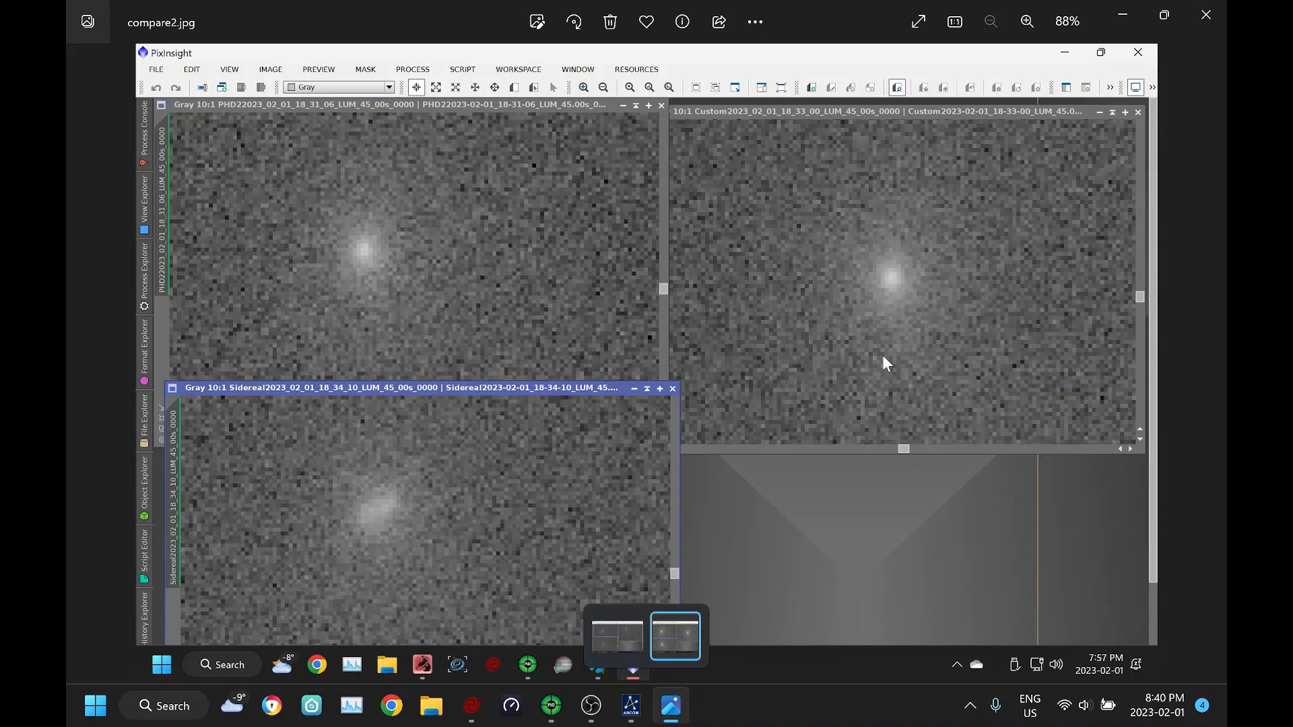
{"action": "mouse_move", "coordinate": [669, 271]}
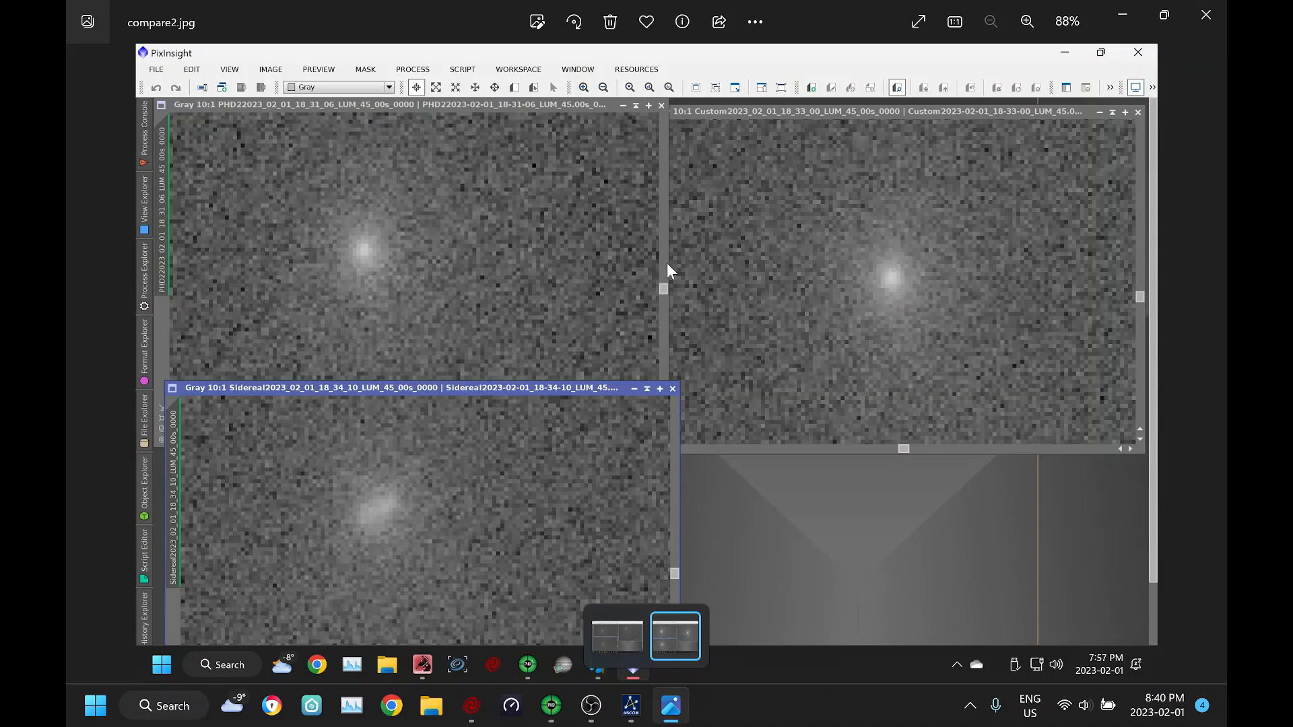
{"action": "mouse_move", "coordinate": [404, 274]}
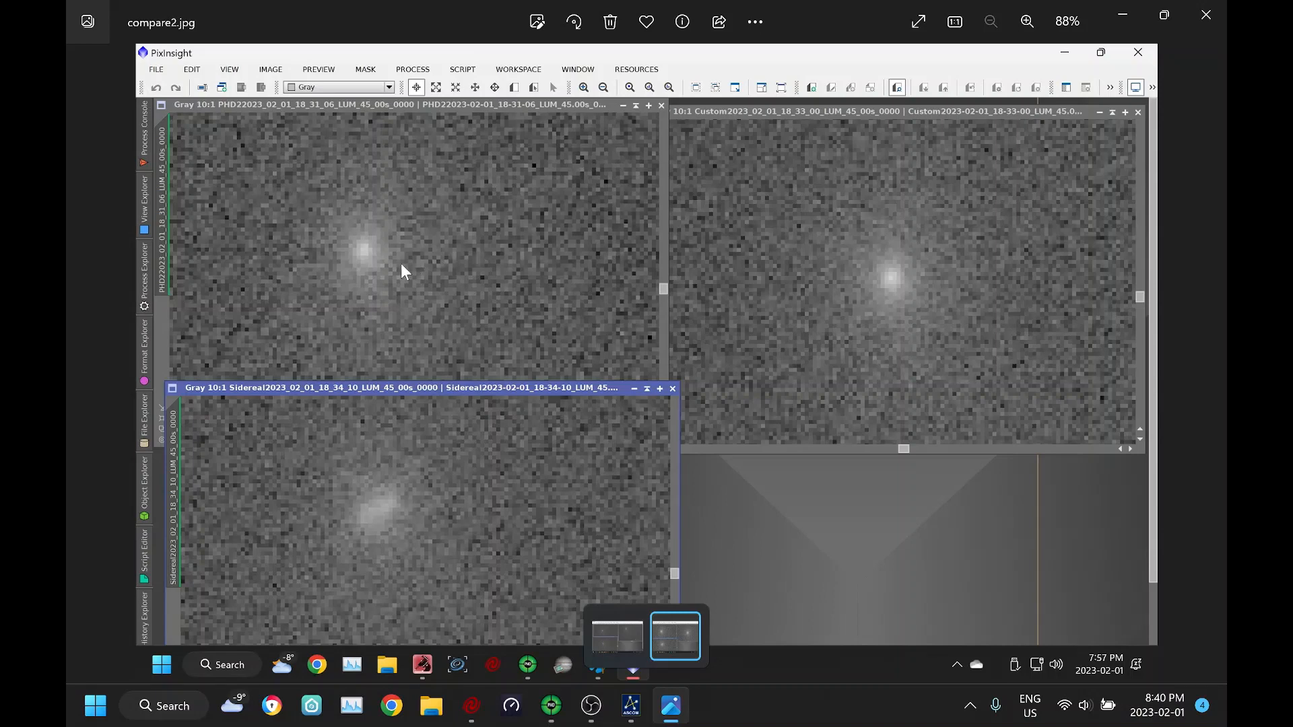
{"action": "mouse_move", "coordinate": [389, 252]}
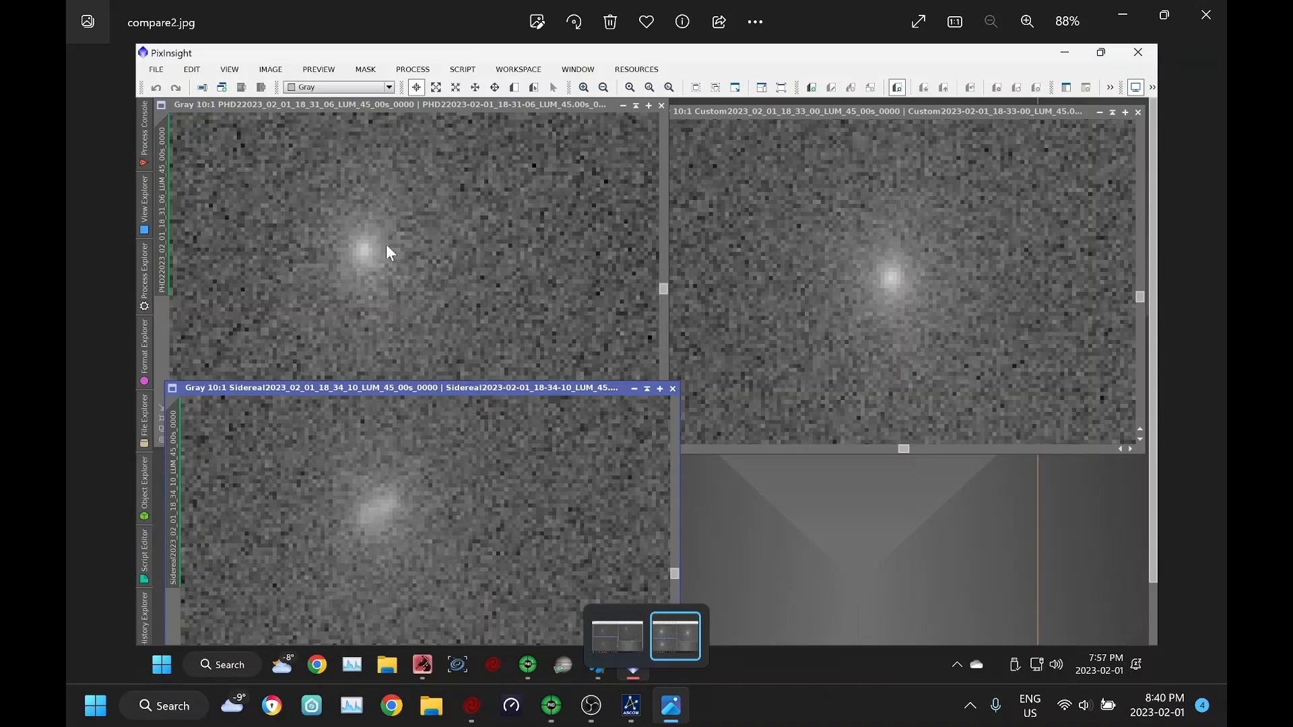
{"action": "mouse_move", "coordinate": [381, 281]}
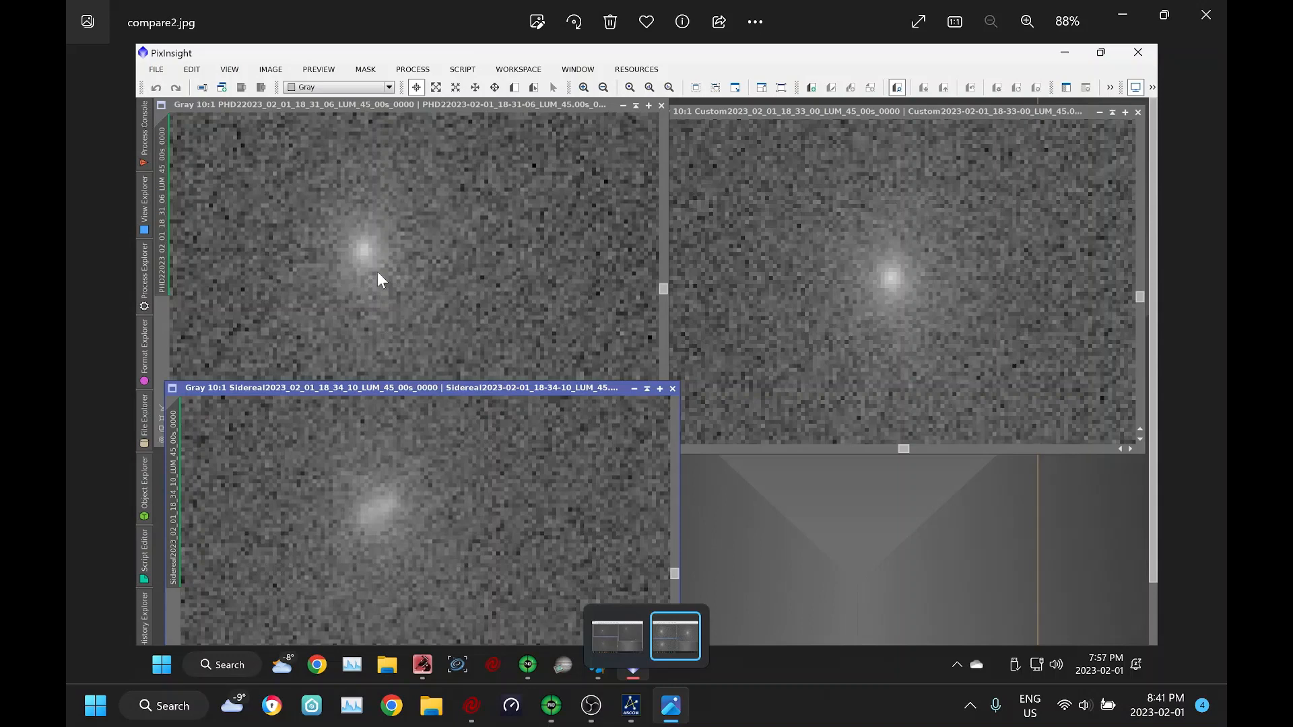
{"action": "mouse_move", "coordinate": [418, 468]}
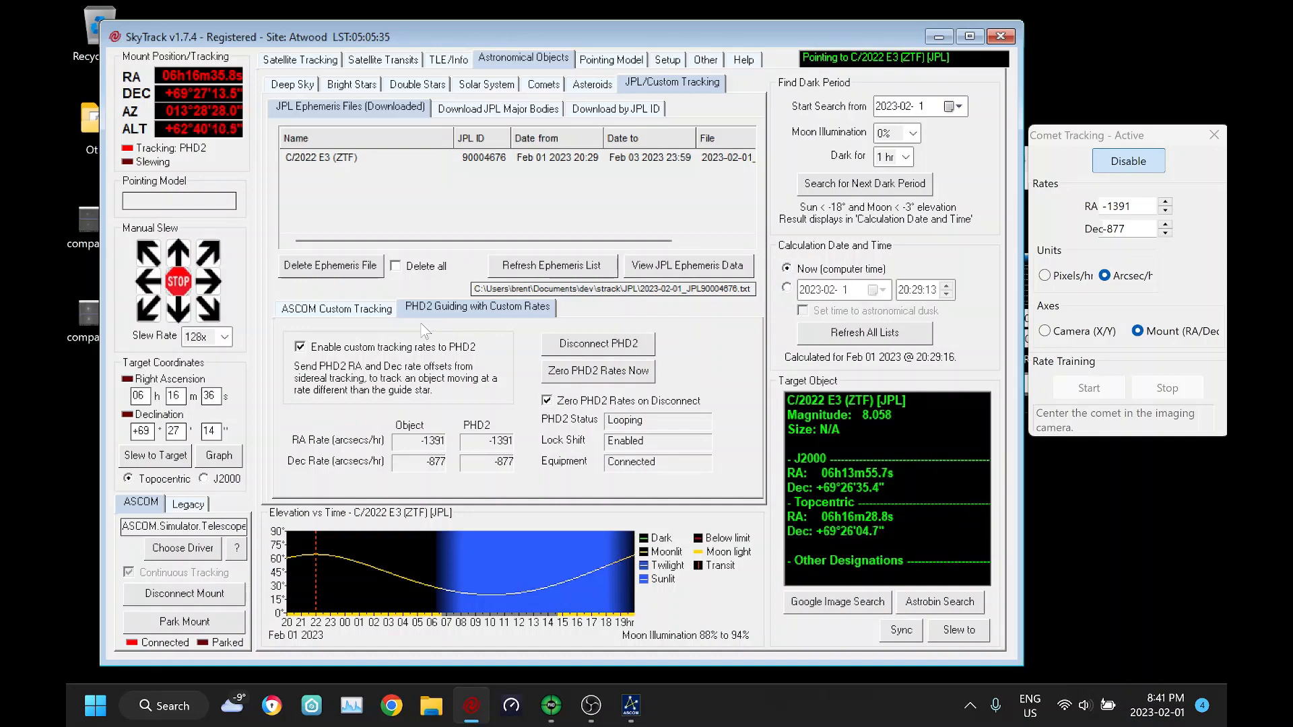
{"action": "mouse_move", "coordinate": [626, 228]}
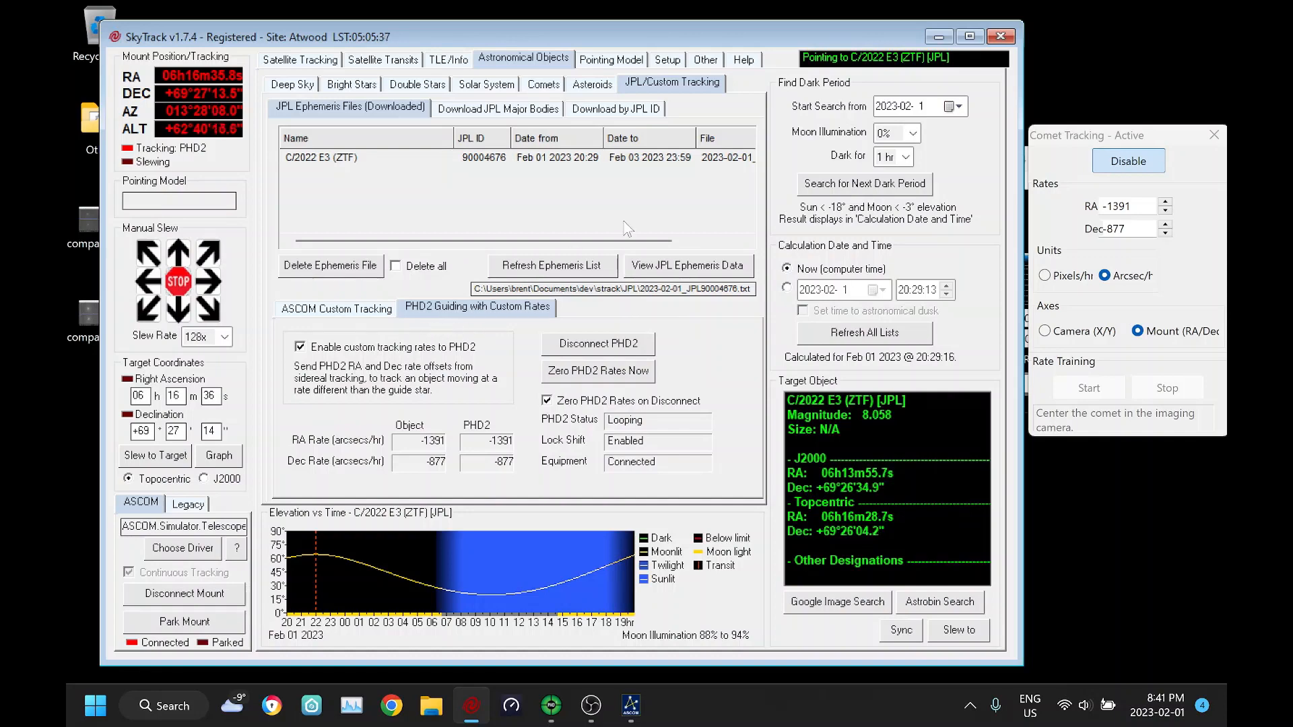
Open Setup > General Setup showing the PHD2 server at localhost, port 4400.
{"action": "left_click", "coordinate": [666, 59]}
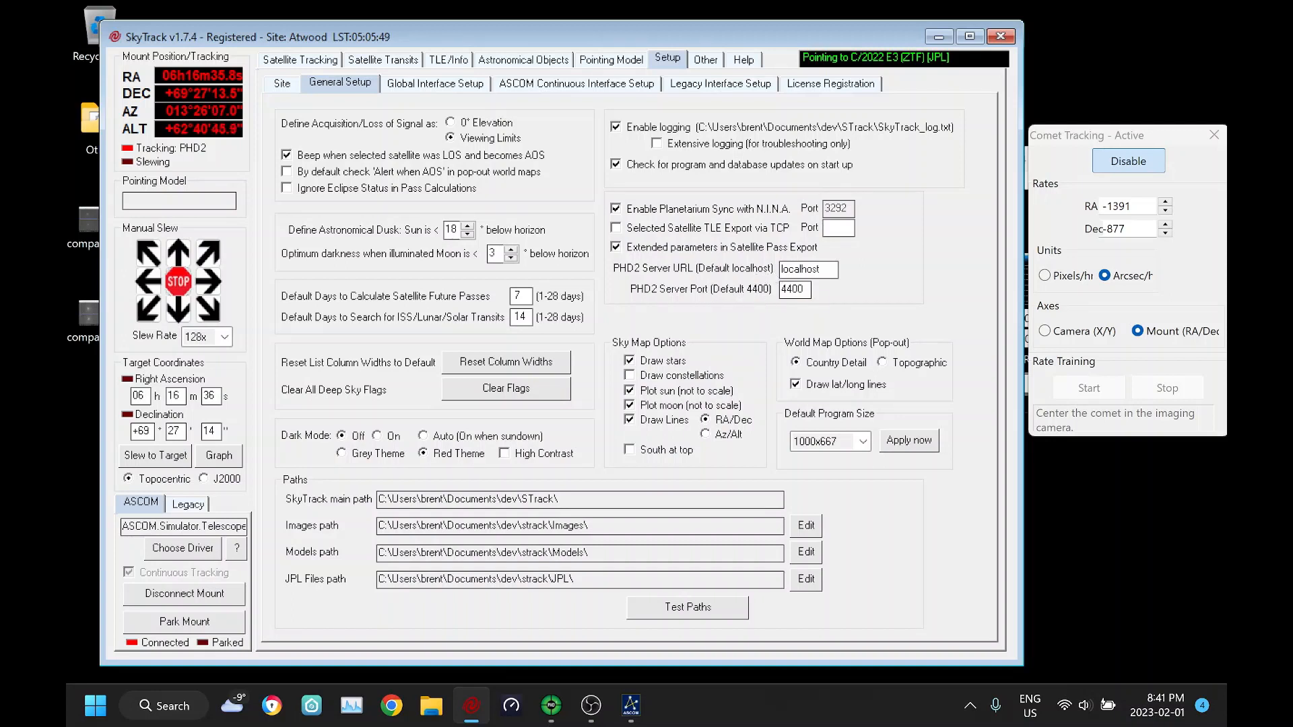
{"action": "mouse_move", "coordinate": [813, 307]}
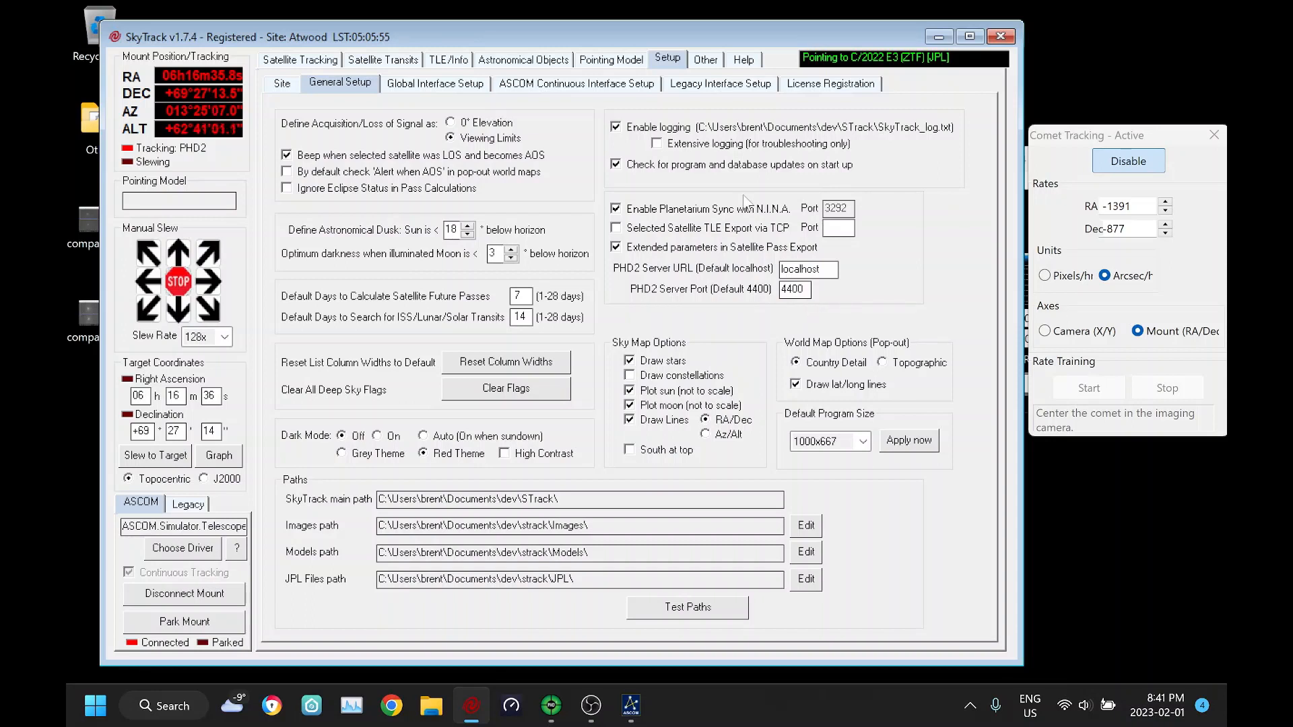
Return to PHD2 Guiding with Custom Rates, sending RA -1391 and Dec -877 arcsec/hr.
{"action": "left_click", "coordinate": [523, 60]}
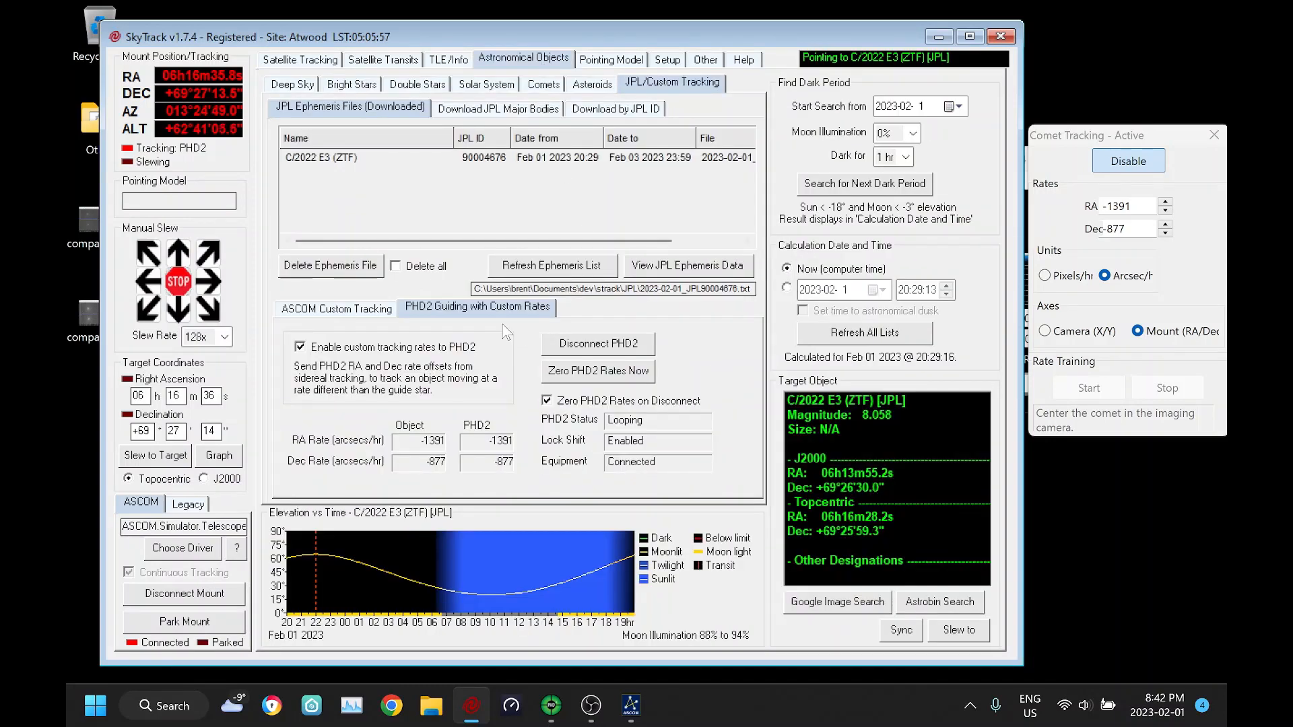
{"action": "mouse_move", "coordinate": [487, 334]}
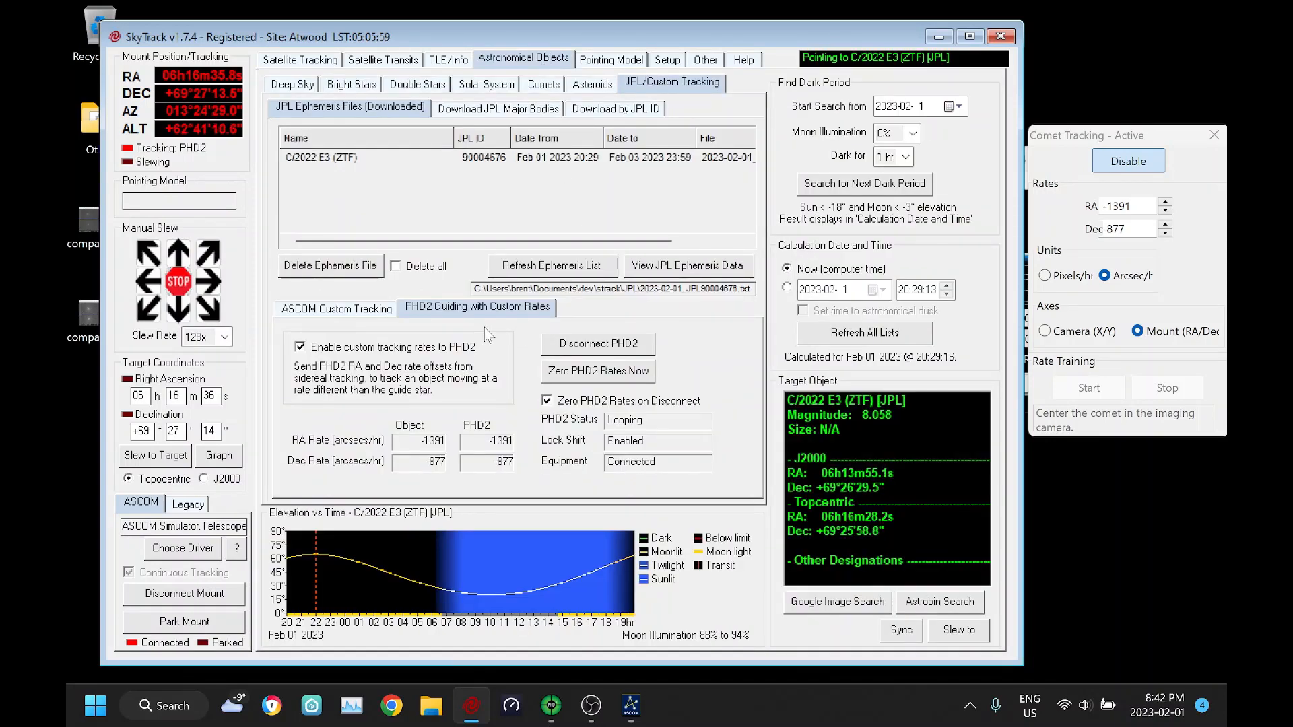